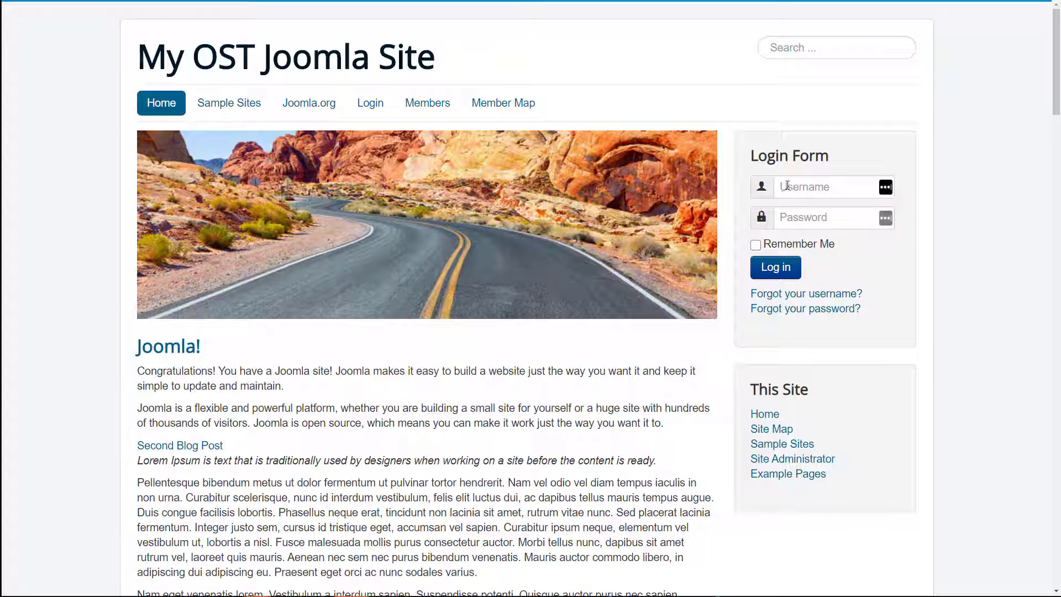
{"action": "mouse_move", "coordinate": [838, 186]}
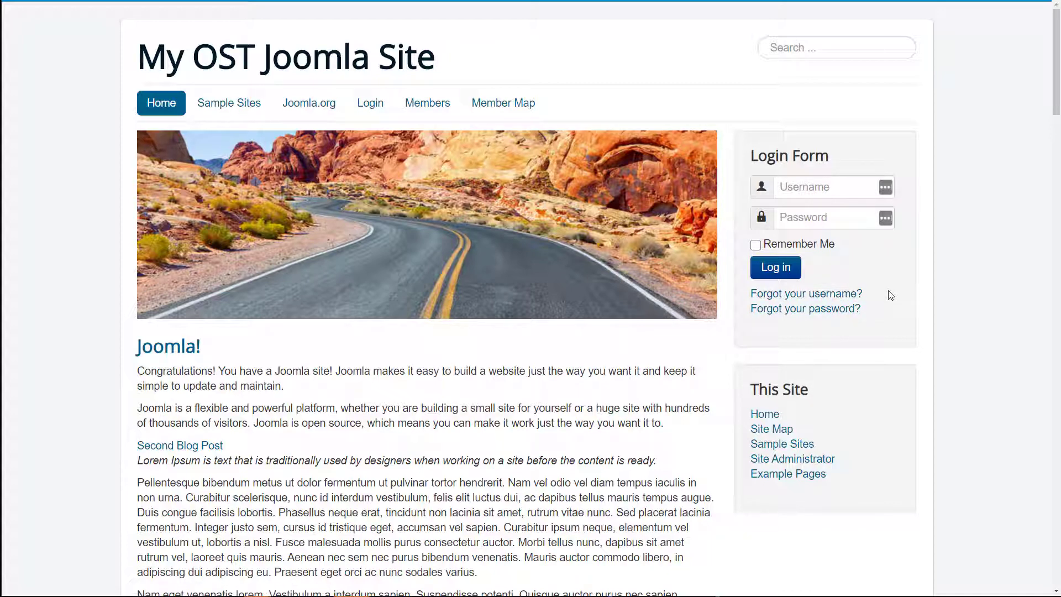
Step: Go to the site's Login page from the main menu
{"action": "double_click", "coordinate": [789, 155]}
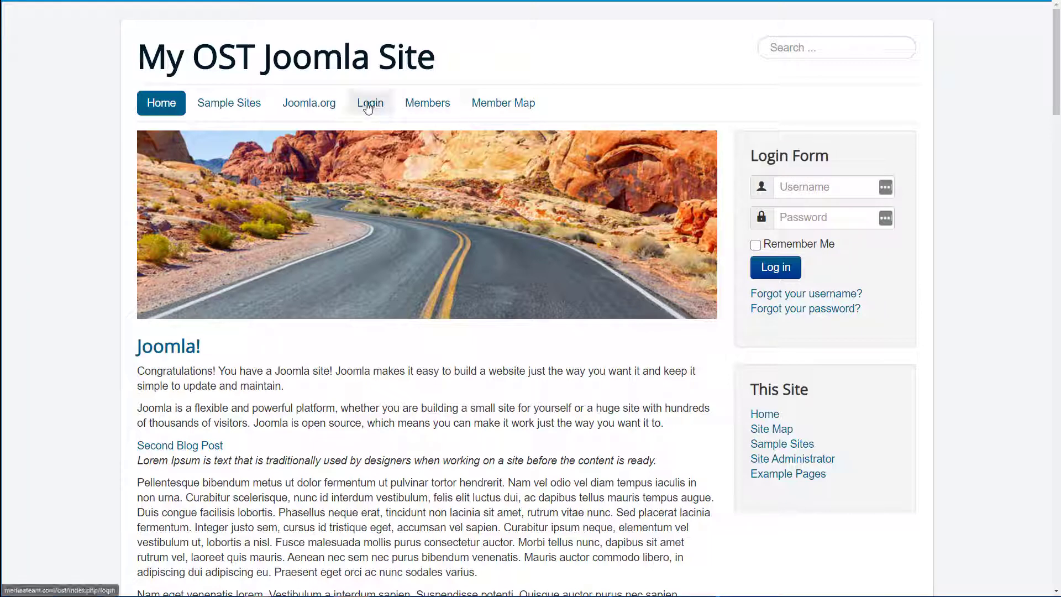
{"action": "left_click", "coordinate": [369, 102]}
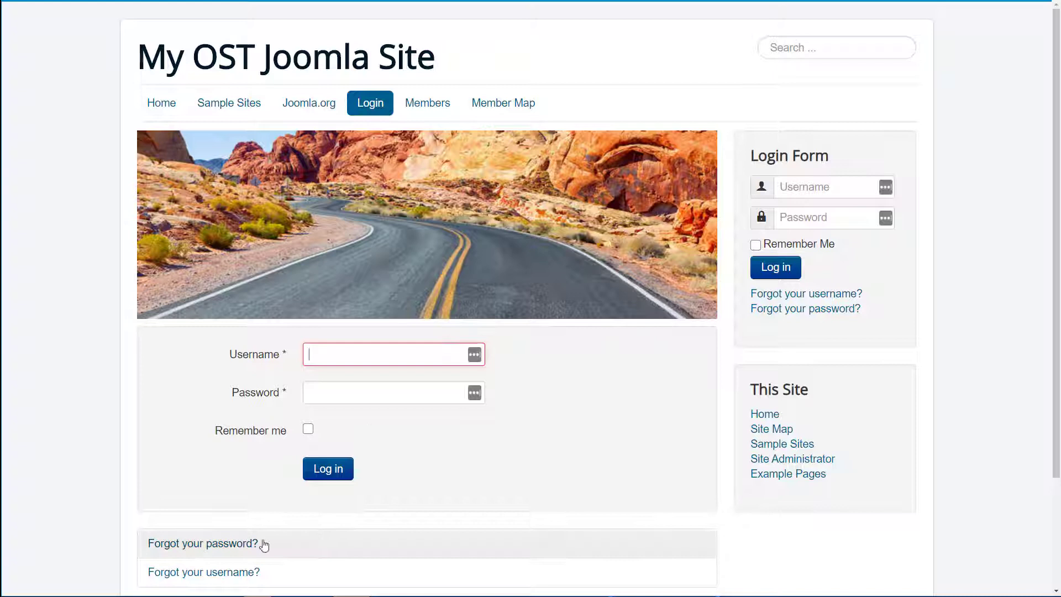
{"action": "mouse_move", "coordinate": [203, 571]}
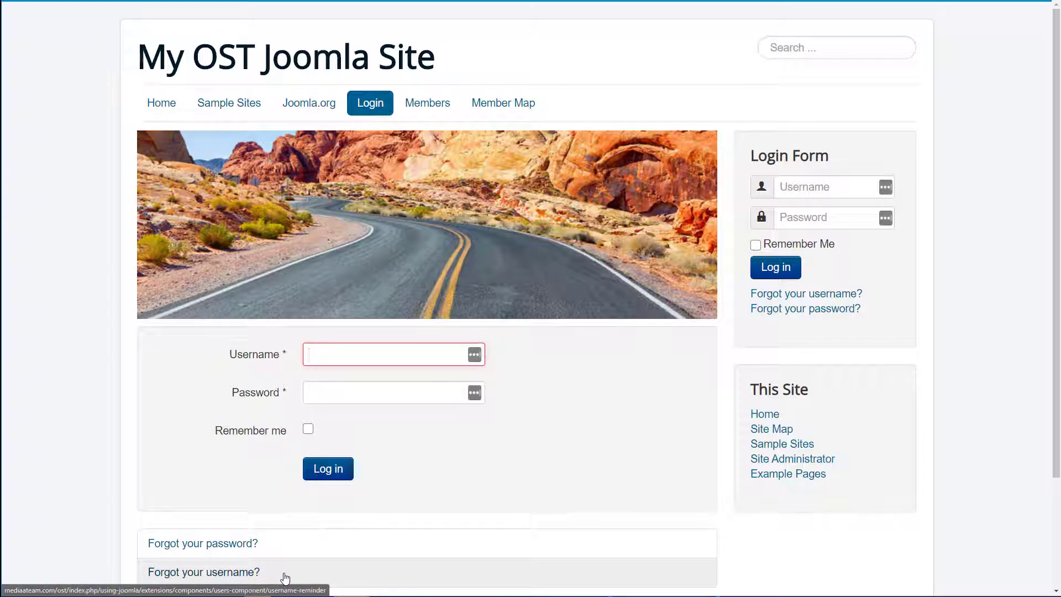
{"action": "mouse_move", "coordinate": [689, 221]}
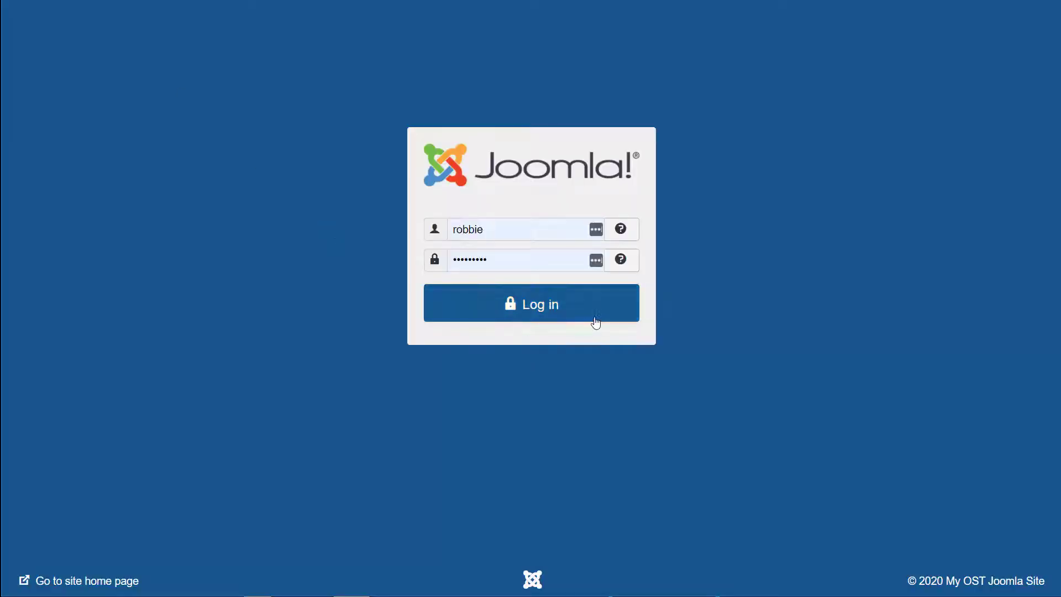
Step: Log in to the administrator back end and reach the Extensions menu
{"action": "left_click", "coordinate": [531, 304]}
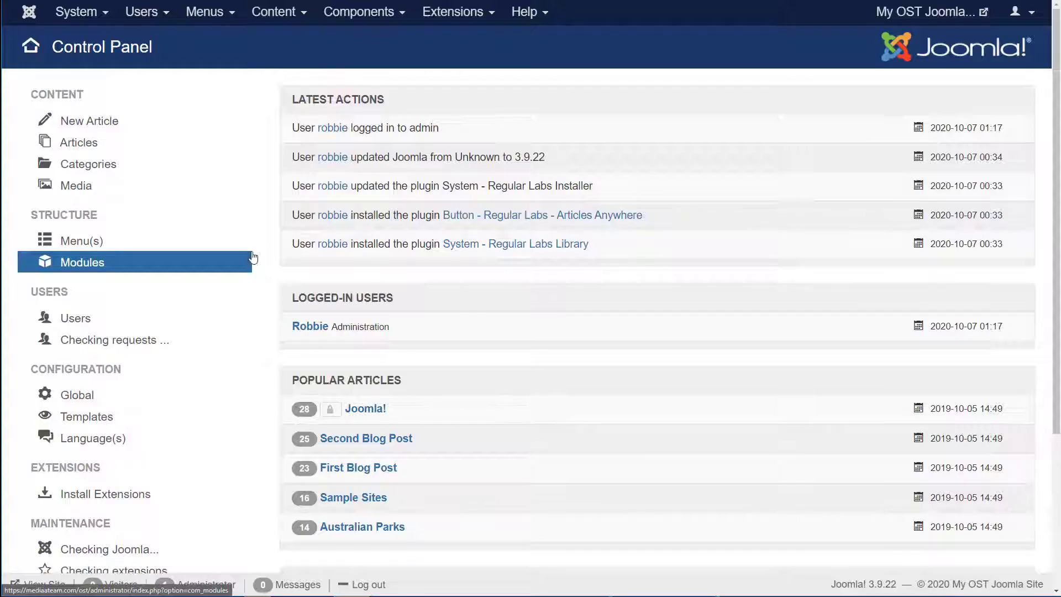
{"action": "left_click", "coordinate": [453, 11]}
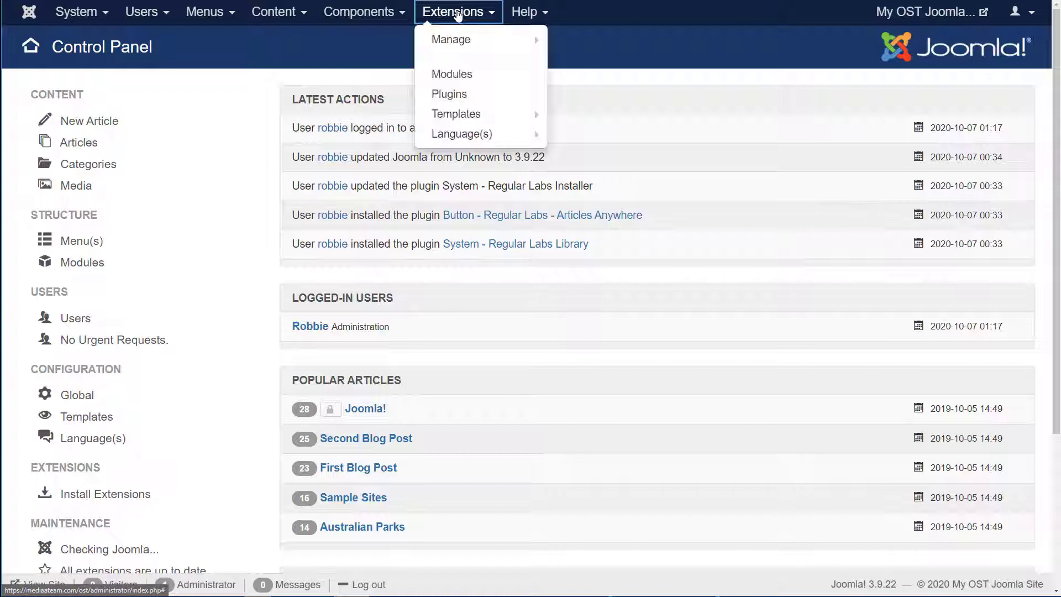
{"action": "mouse_move", "coordinate": [462, 133]}
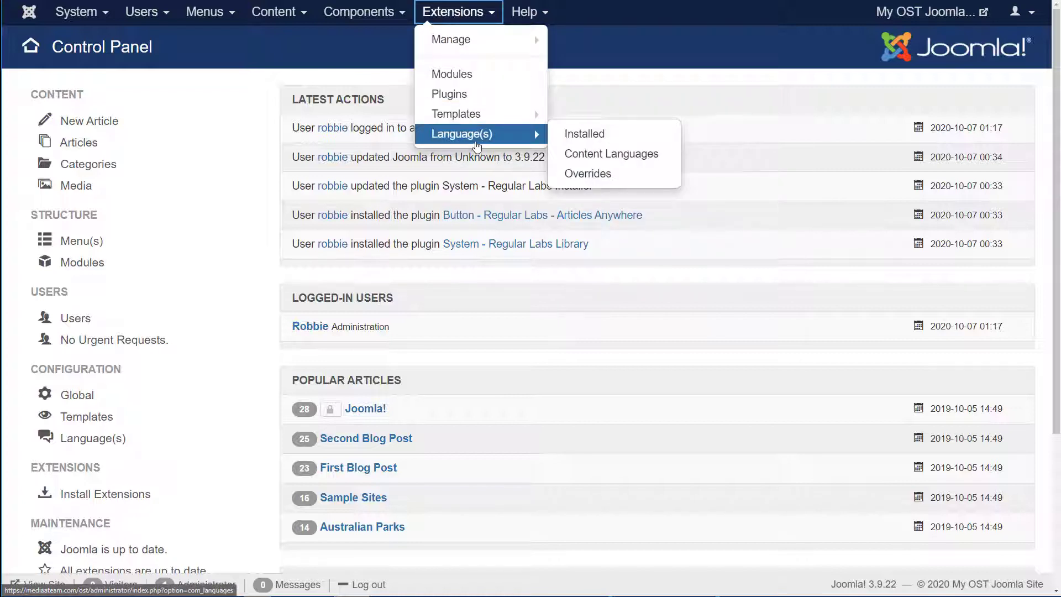
{"action": "mouse_move", "coordinate": [587, 174]}
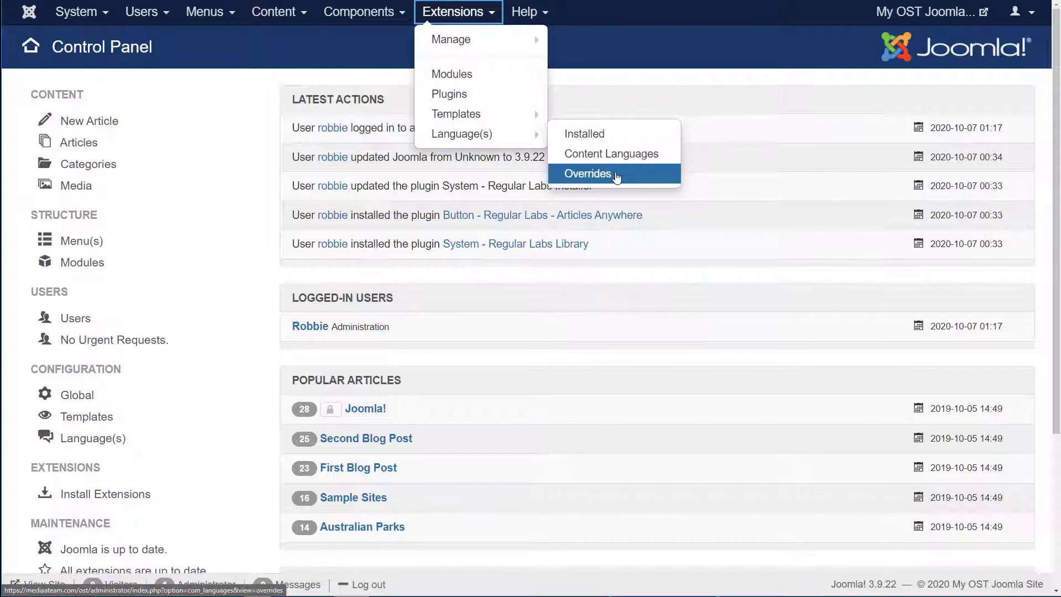
Step: Show Language Overrides filtered to English (United Kingdom) - Site
{"action": "left_click", "coordinate": [587, 173]}
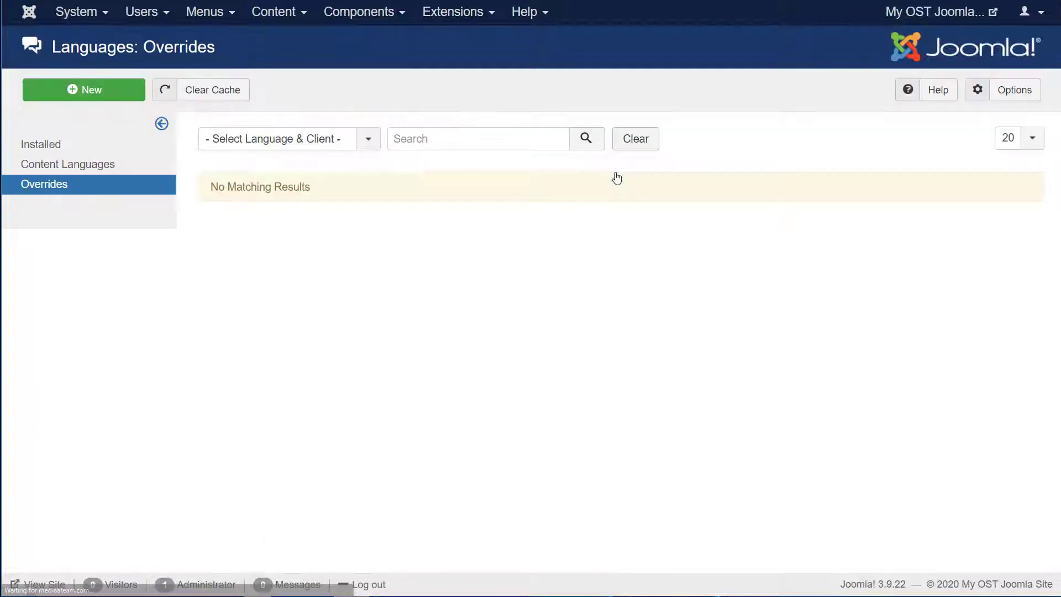
{"action": "mouse_move", "coordinate": [514, 193]}
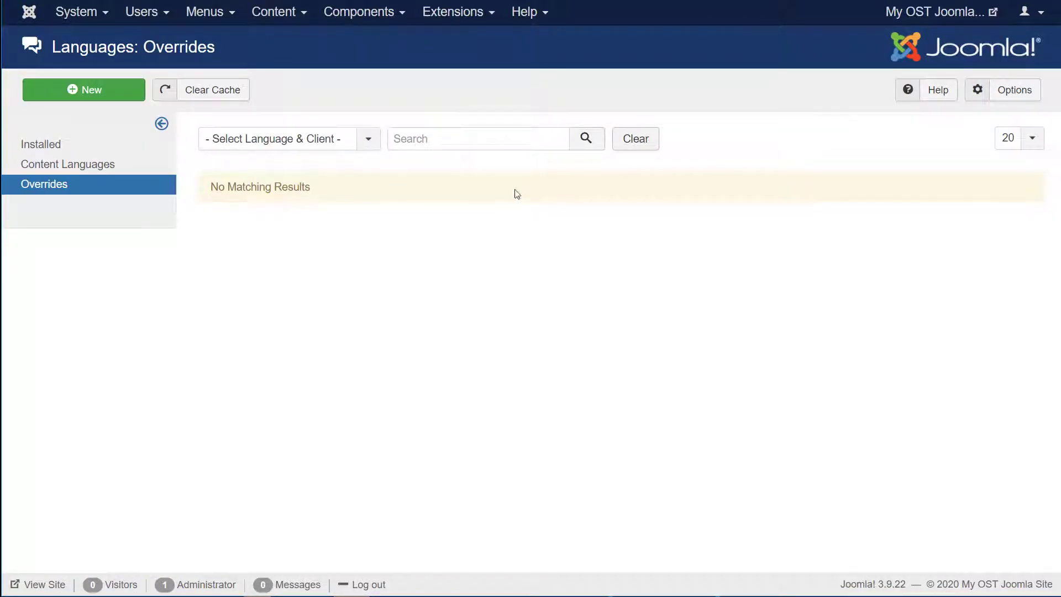
{"action": "mouse_move", "coordinate": [98, 93]}
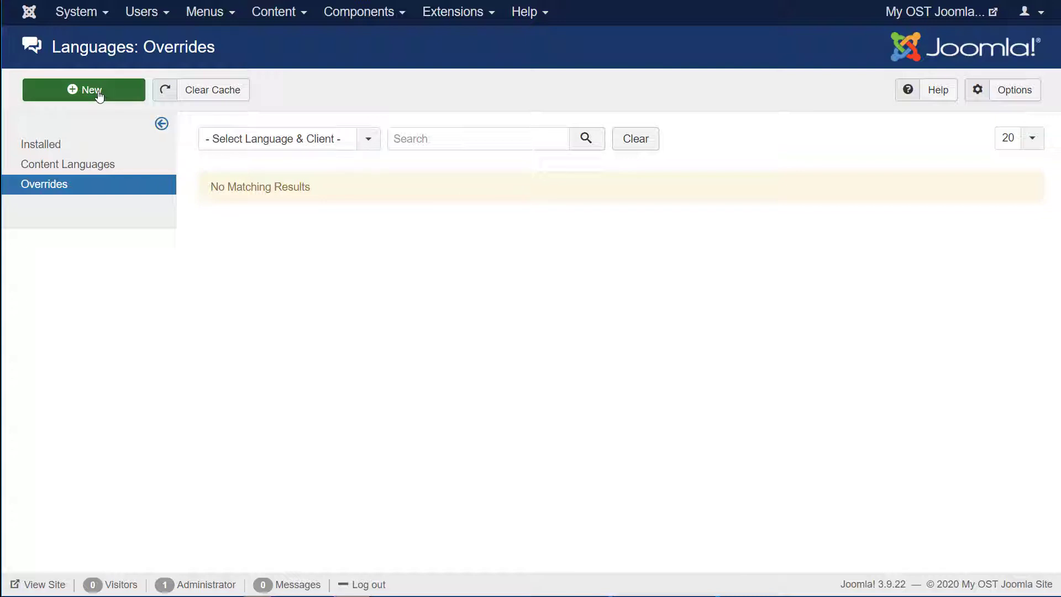
{"action": "left_click", "coordinate": [83, 90]}
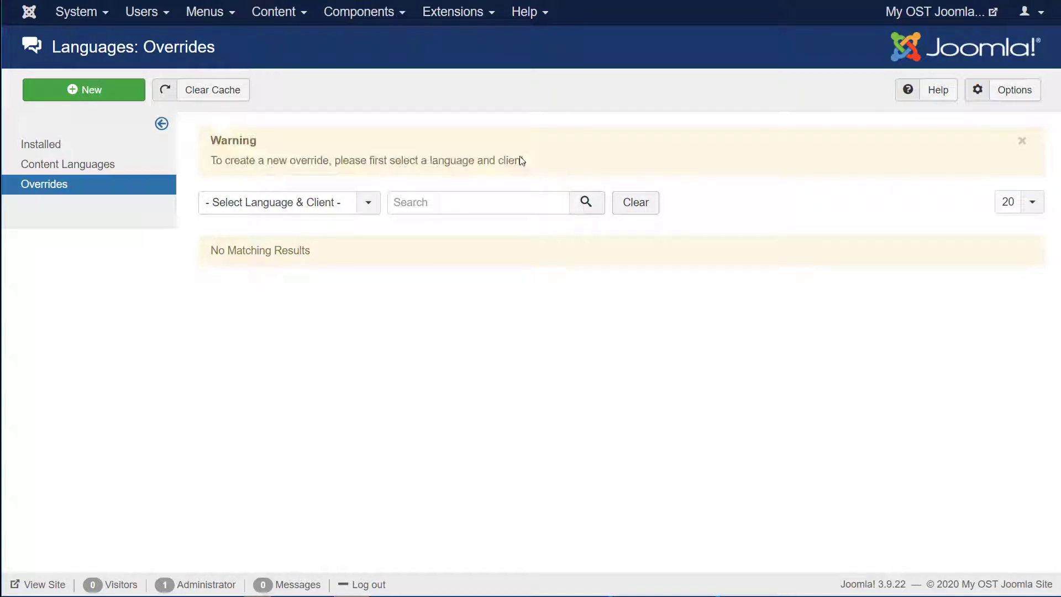
{"action": "mouse_move", "coordinate": [328, 233]}
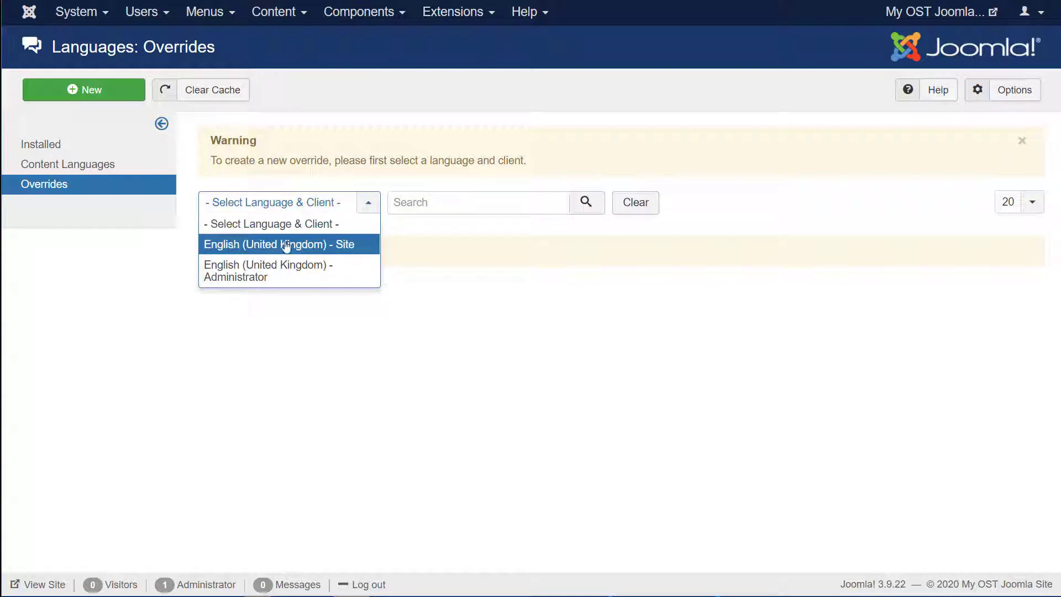
{"action": "mouse_move", "coordinate": [304, 251]}
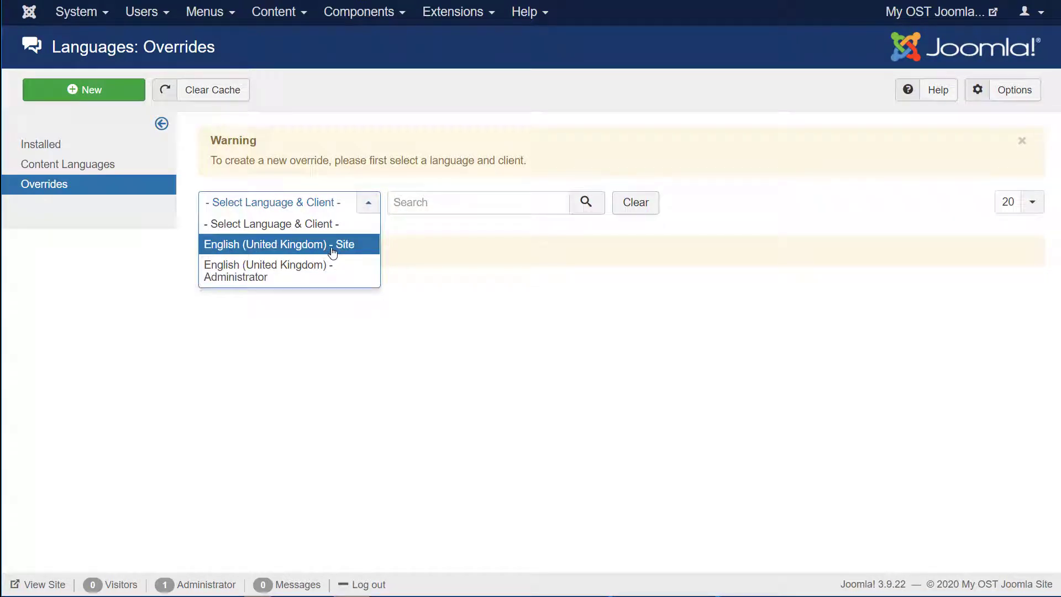
{"action": "left_click", "coordinate": [281, 245]}
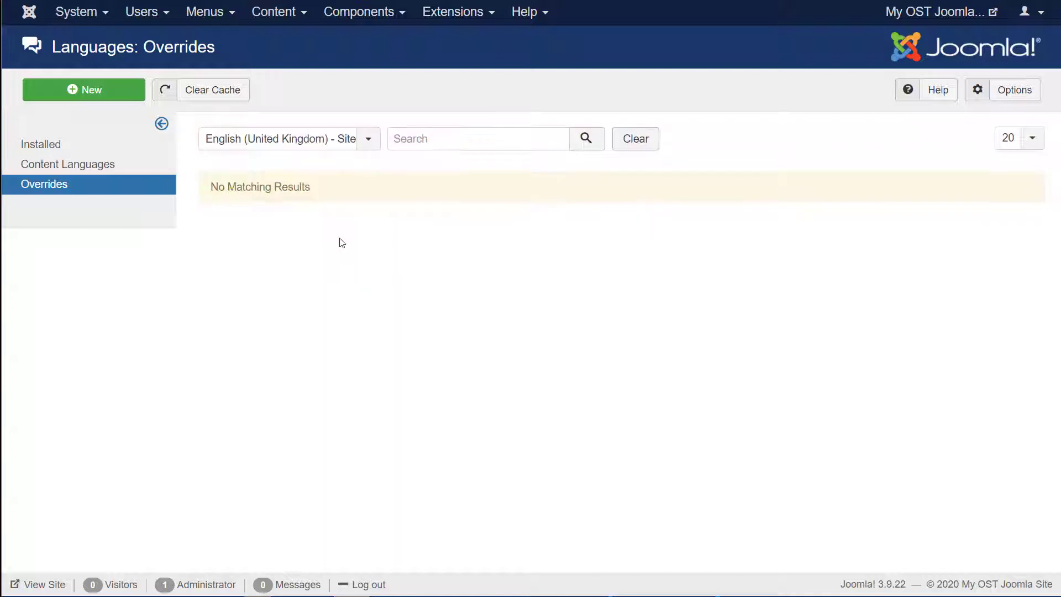
{"action": "mouse_move", "coordinate": [83, 89]}
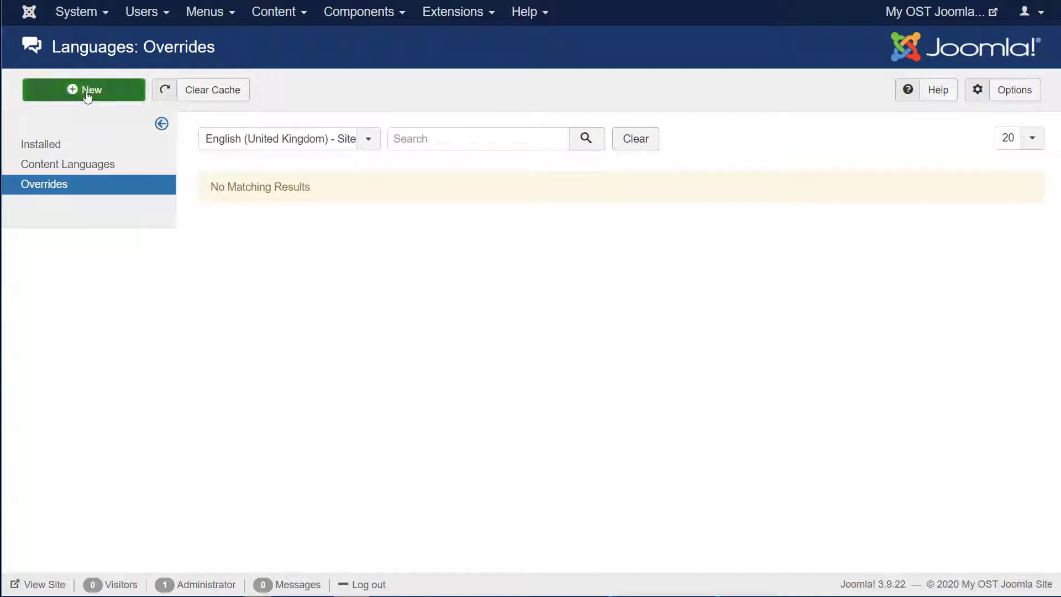
Step: Start a blank new Site override for English (United Kingdom)
{"action": "left_click", "coordinate": [83, 89]}
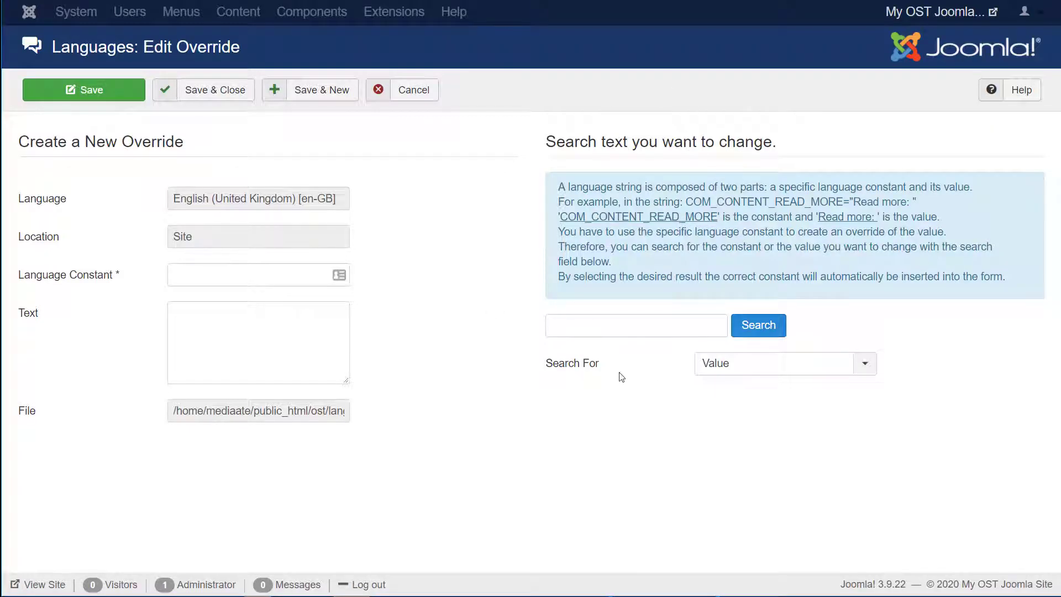
{"action": "mouse_move", "coordinate": [724, 366]}
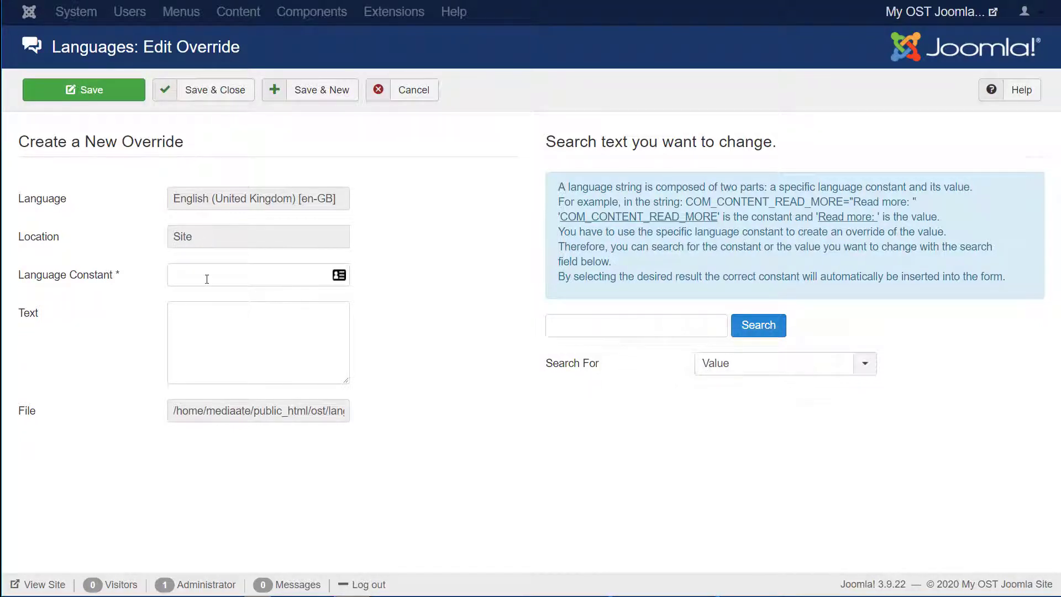
{"action": "mouse_move", "coordinate": [19, 201]}
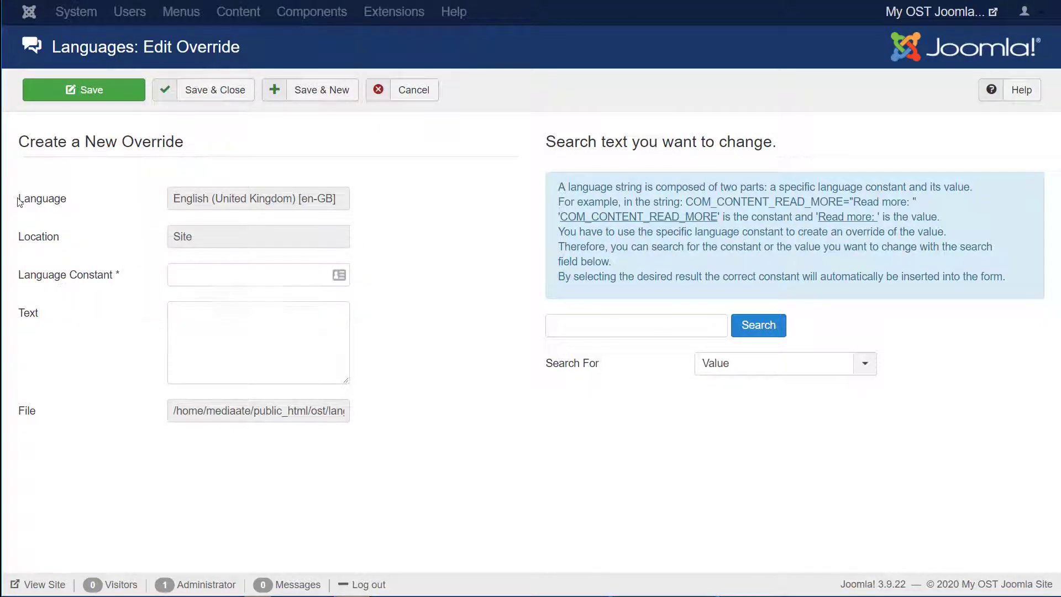
{"action": "mouse_move", "coordinate": [39, 236]}
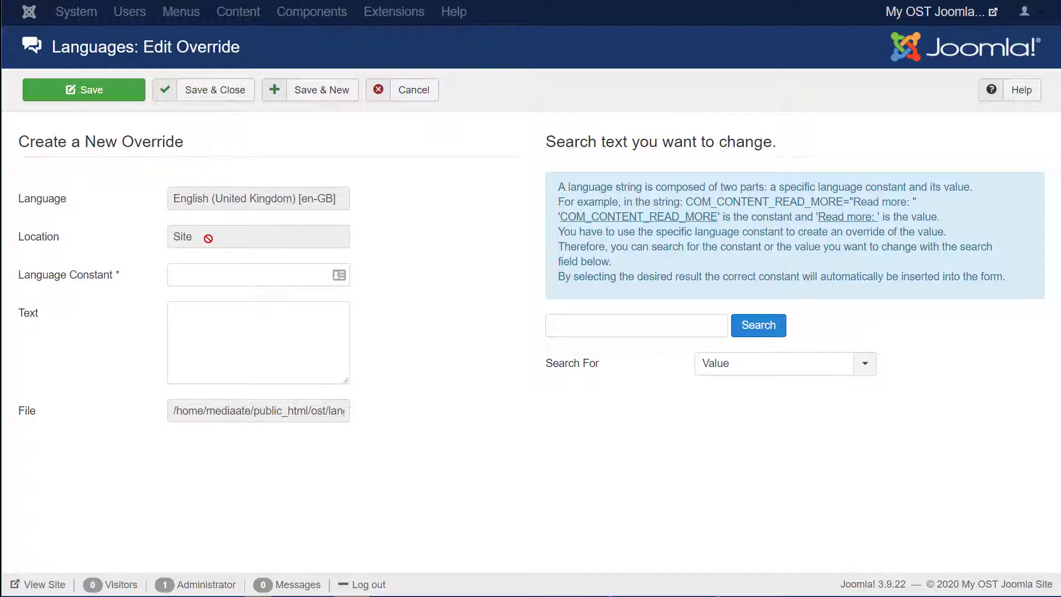
{"action": "mouse_move", "coordinate": [68, 276]}
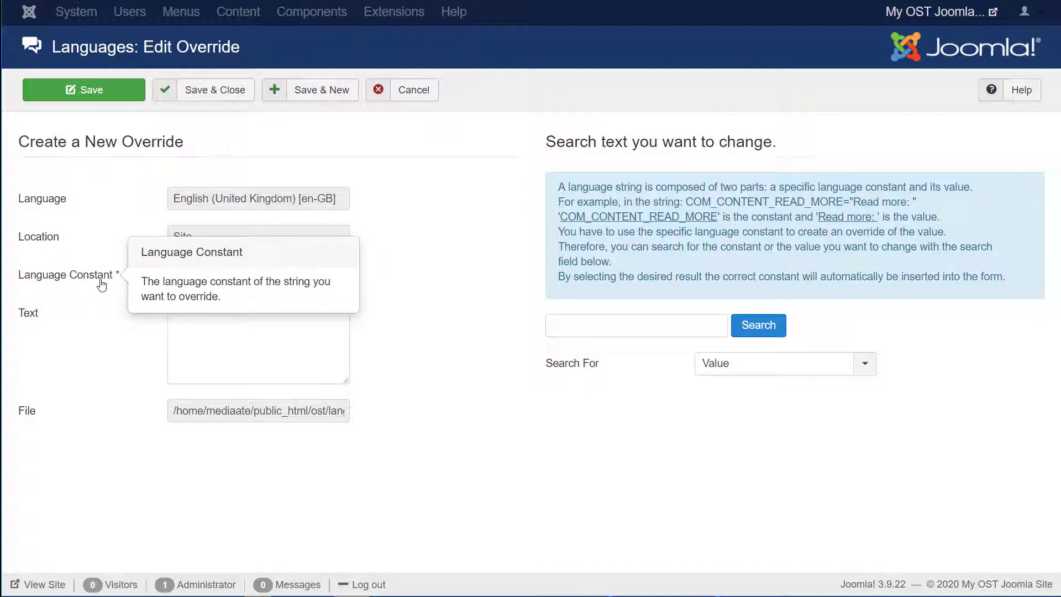
{"action": "mouse_move", "coordinate": [89, 287]}
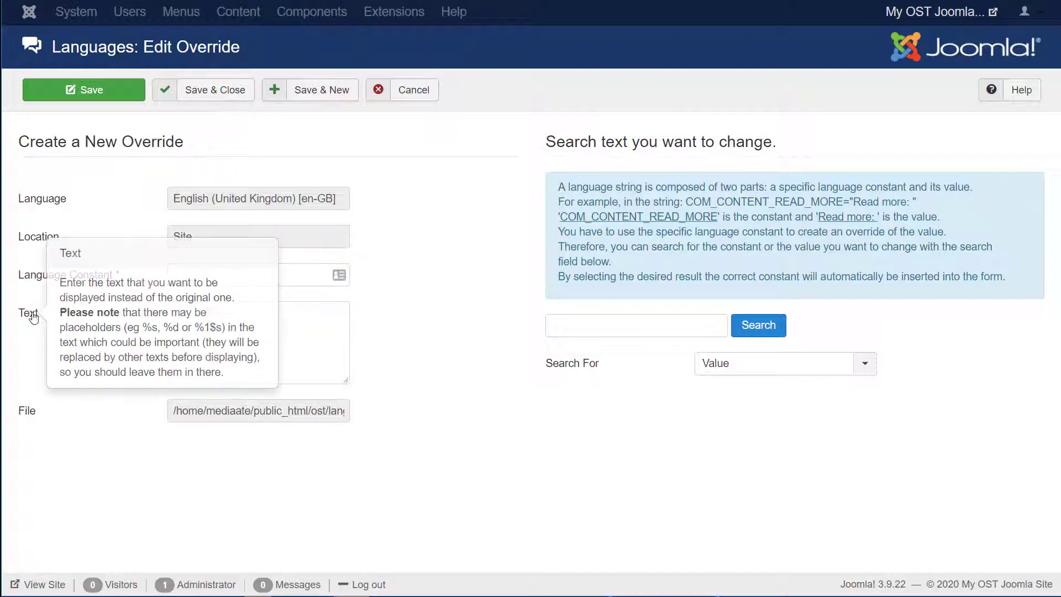
{"action": "mouse_move", "coordinate": [599, 325]}
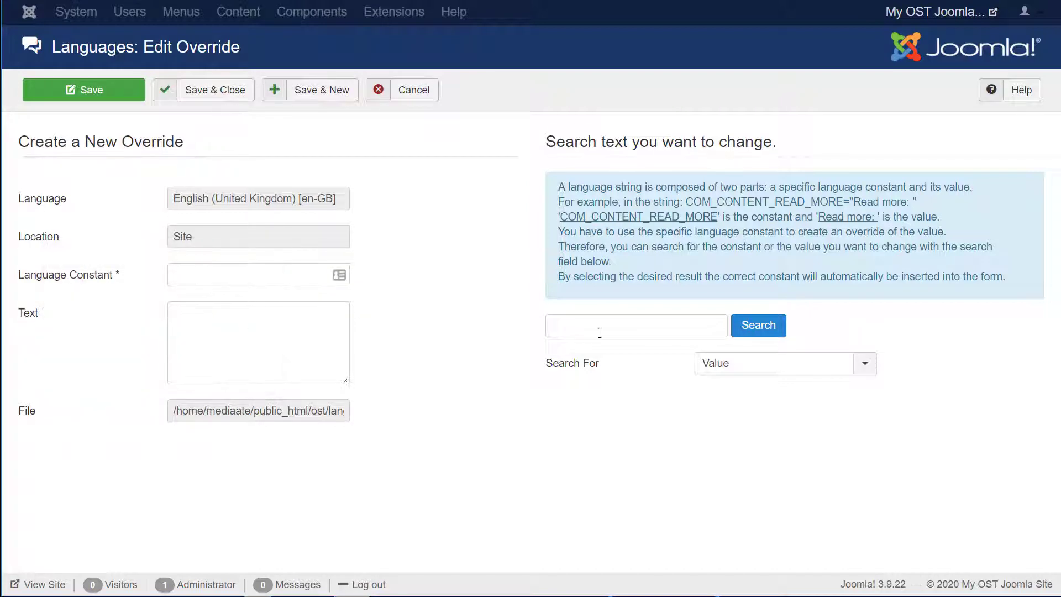
Step: Search language string values for 'username'
{"action": "left_click", "coordinate": [637, 325]}
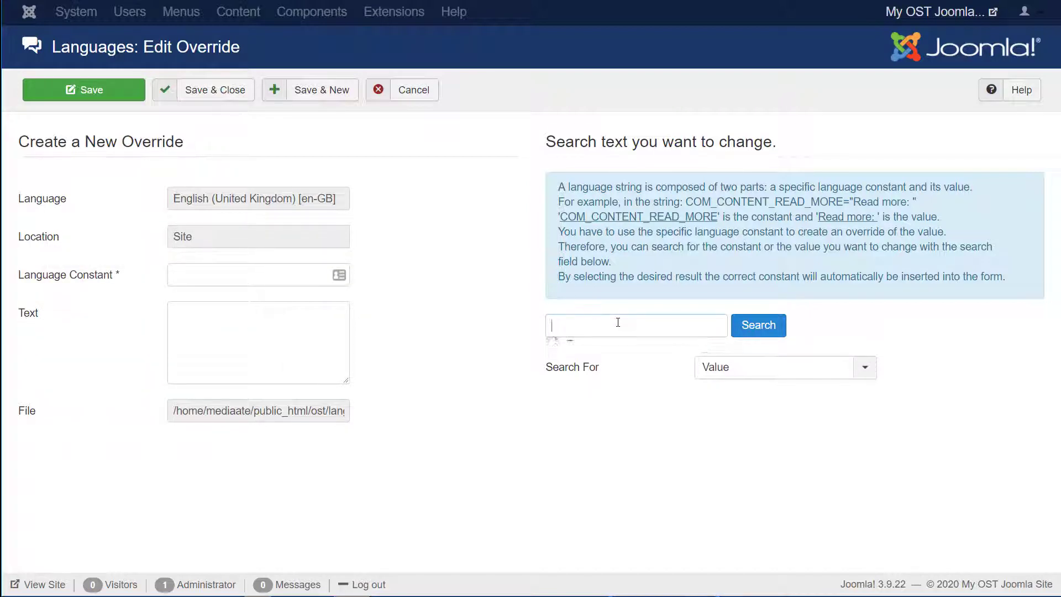
{"action": "type", "text": "username"}
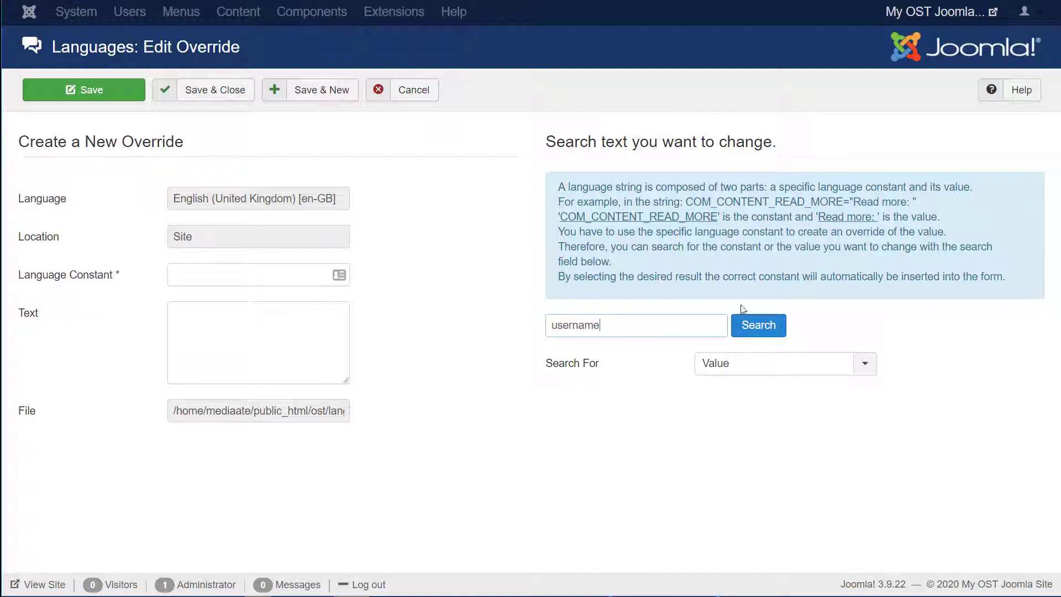
{"action": "mouse_move", "coordinate": [770, 379]}
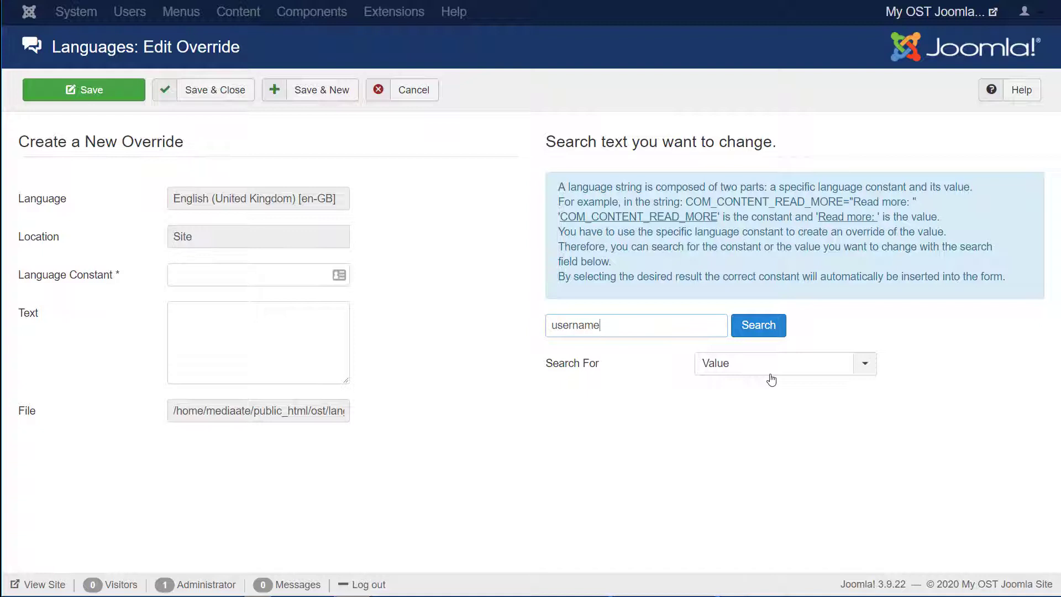
{"action": "left_click", "coordinate": [757, 325]}
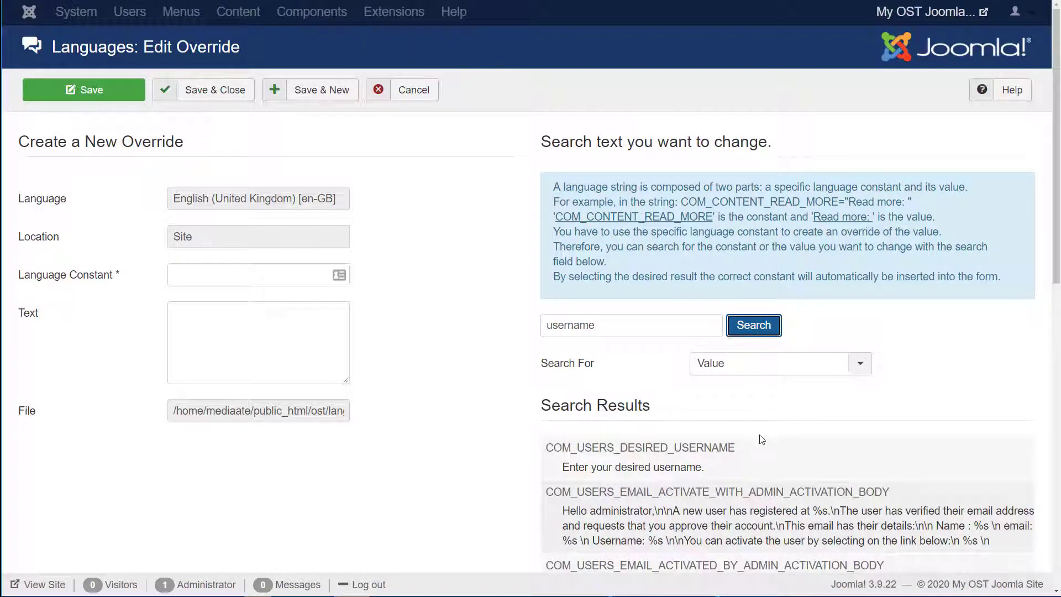
Step: Load more results and scroll down to the COM_USERS_LOGIN_REMIND match
{"action": "scroll", "scroll_direction": "down", "scroll_amount": 3}
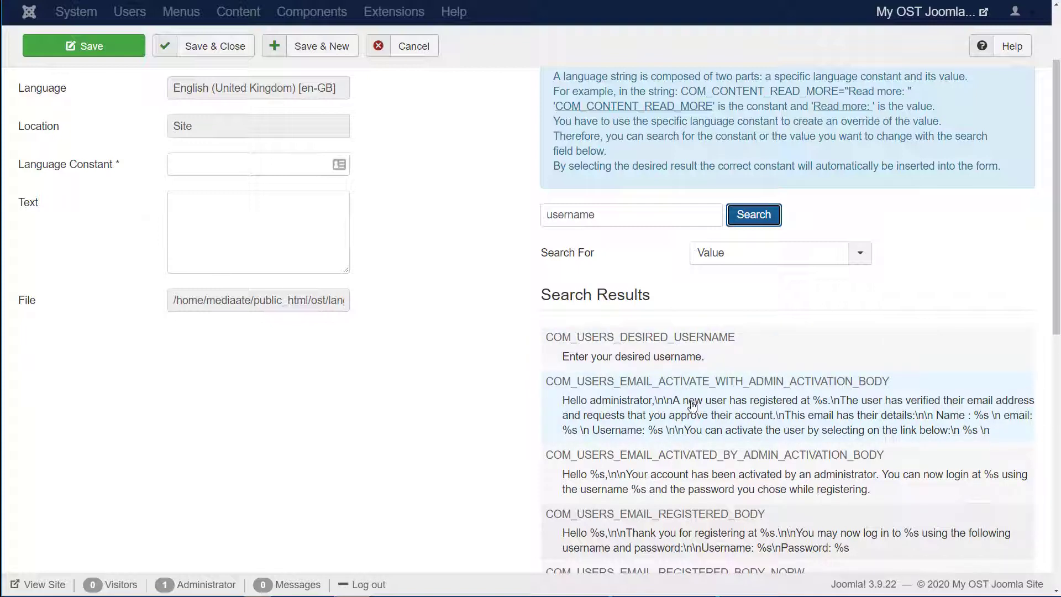
{"action": "scroll", "scroll_direction": "down", "scroll_amount": 3}
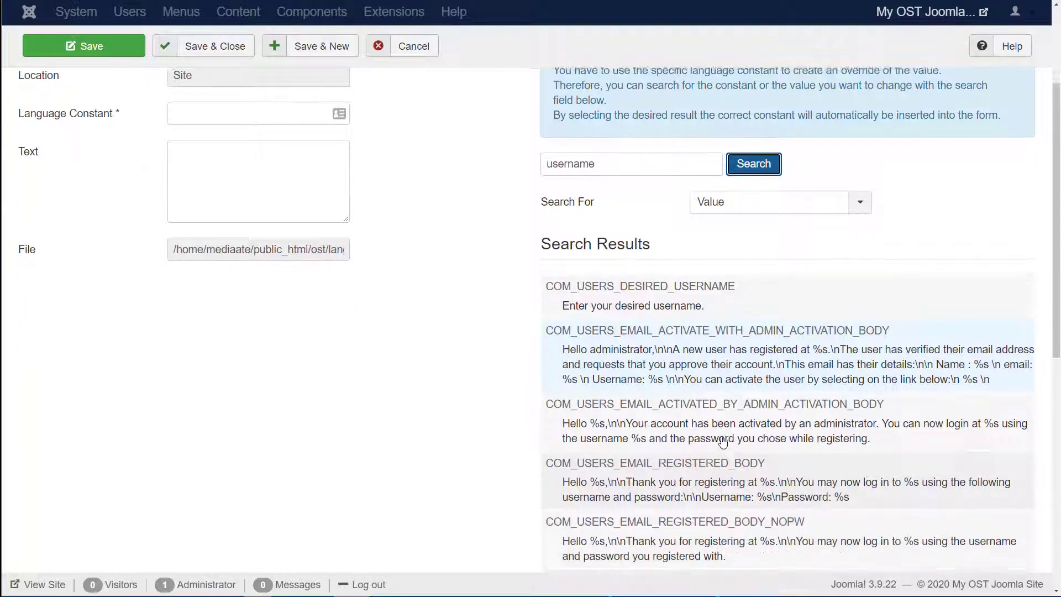
{"action": "scroll", "scroll_direction": "down", "scroll_amount": 3}
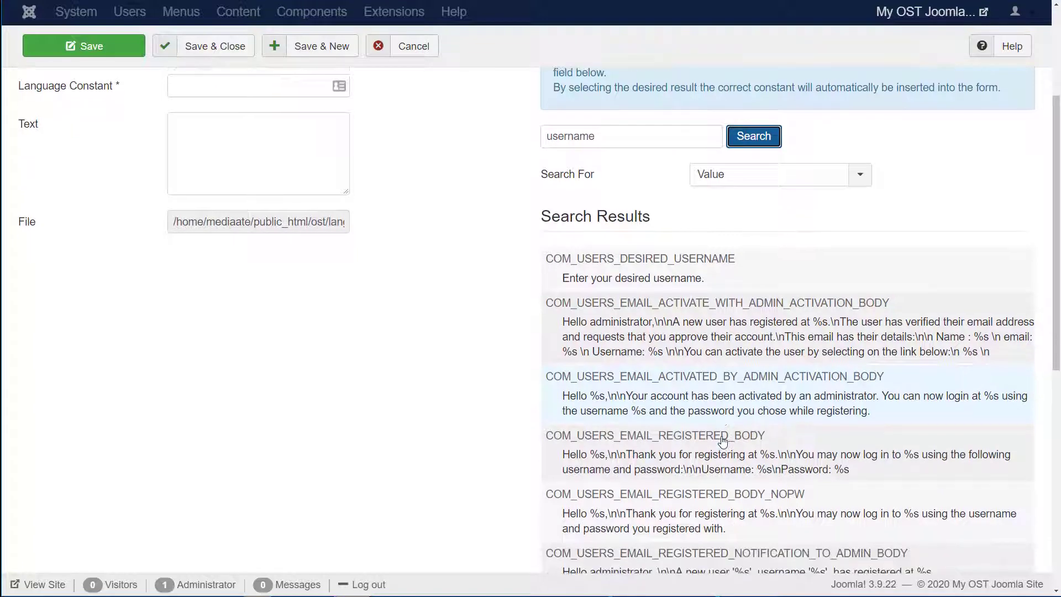
{"action": "scroll", "scroll_direction": "down", "scroll_amount": 3}
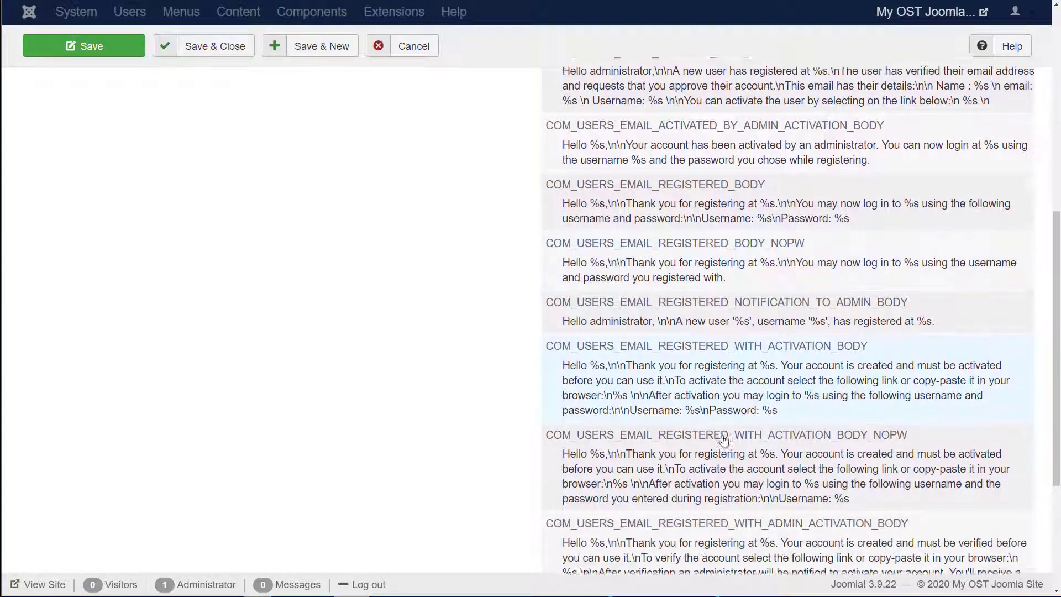
{"action": "scroll", "scroll_direction": "down", "scroll_amount": 3}
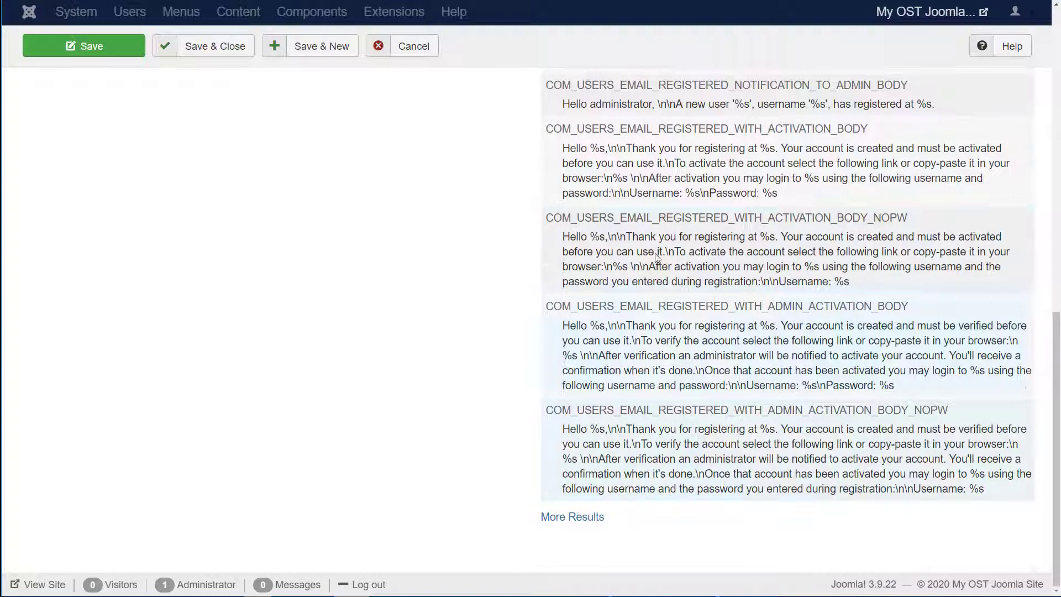
{"action": "left_click", "coordinate": [572, 516]}
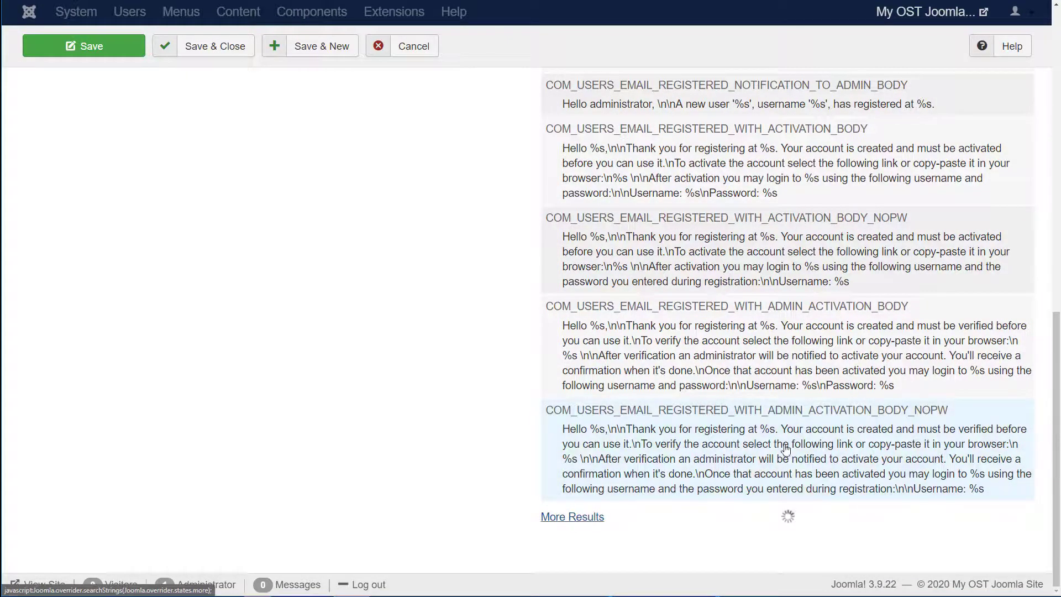
{"action": "left_click", "coordinate": [571, 517]}
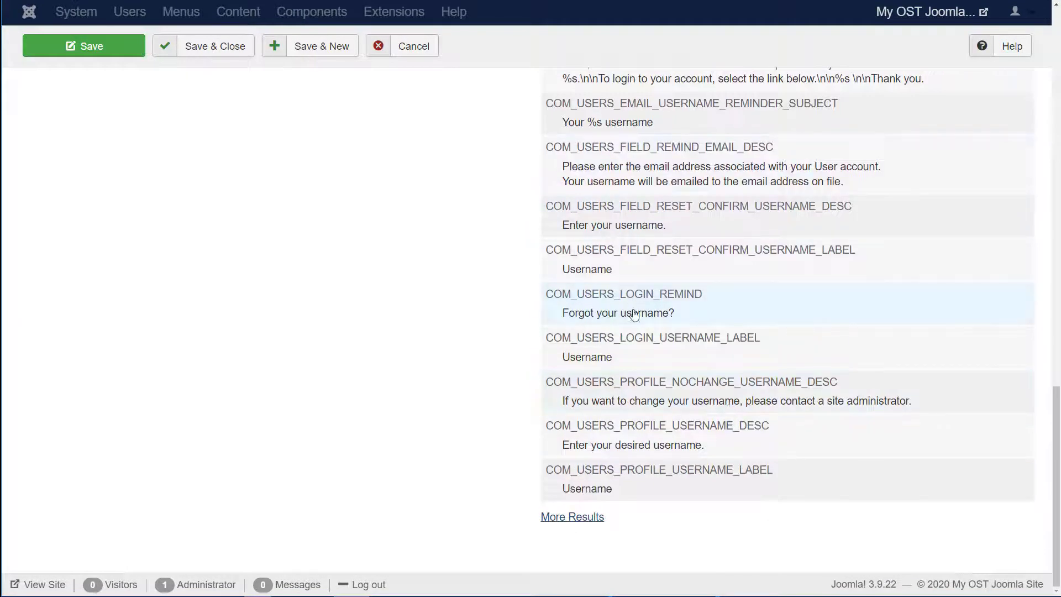
{"action": "mouse_move", "coordinate": [637, 484]}
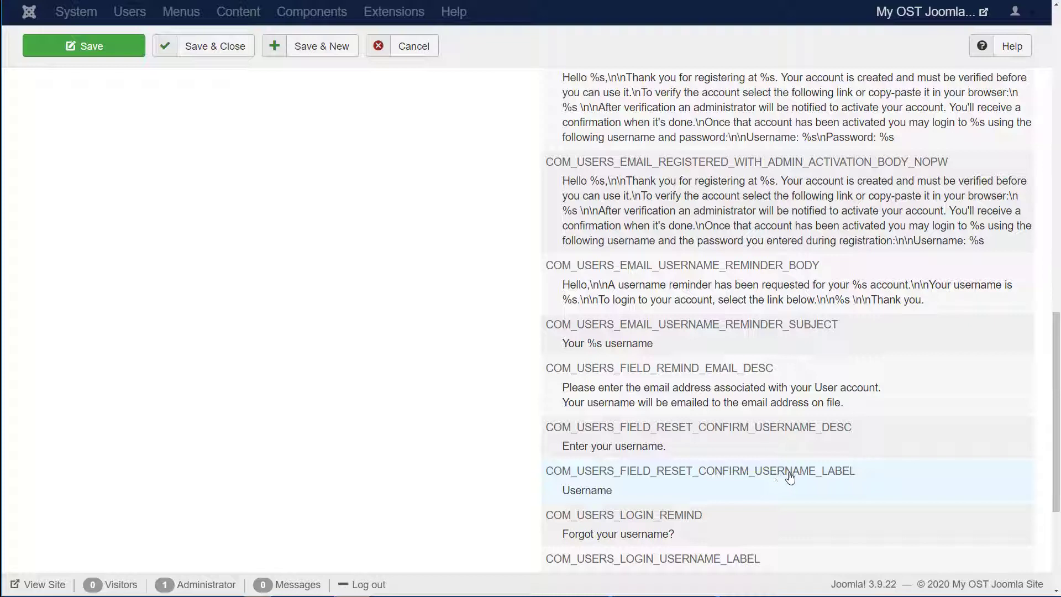
{"action": "scroll", "scroll_direction": "down", "scroll_amount": 3}
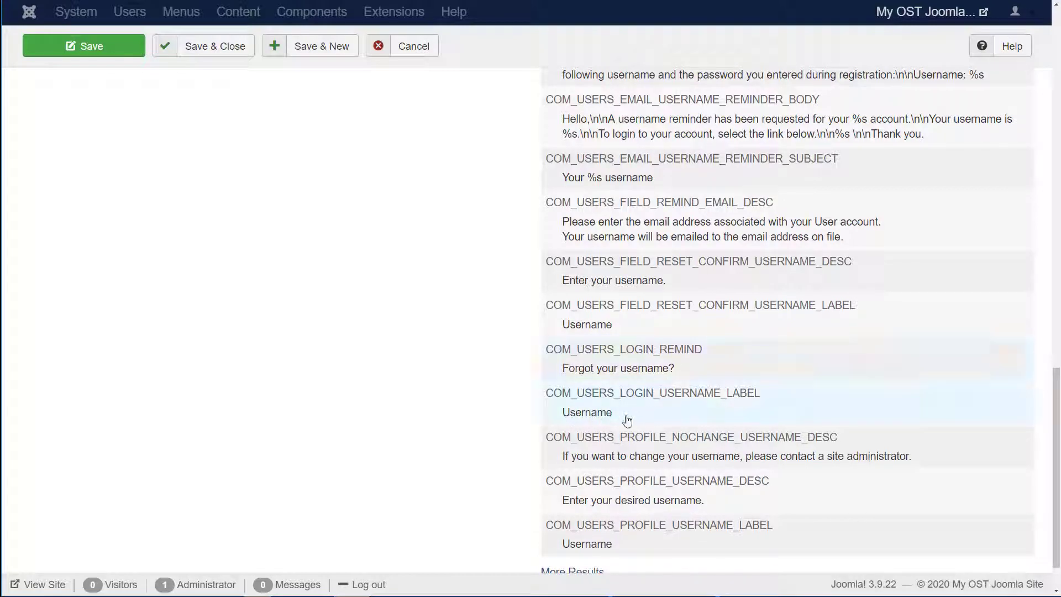
{"action": "mouse_move", "coordinate": [635, 368]}
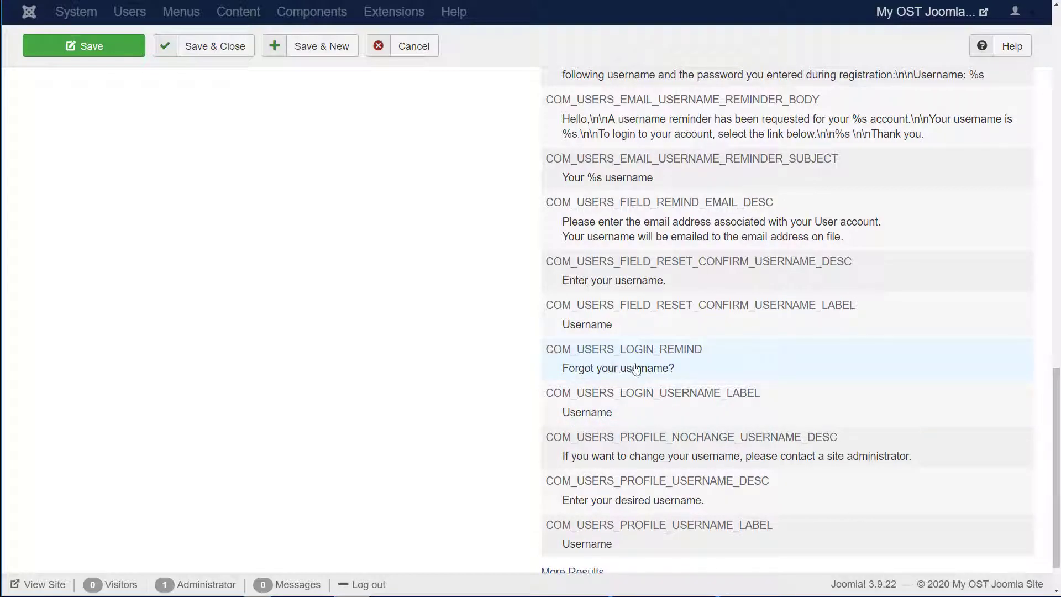
Step: Pick COM_USERS_LOGIN_REMIND and change its text to 'Forgot your MemberID?'
{"action": "left_click", "coordinate": [618, 367]}
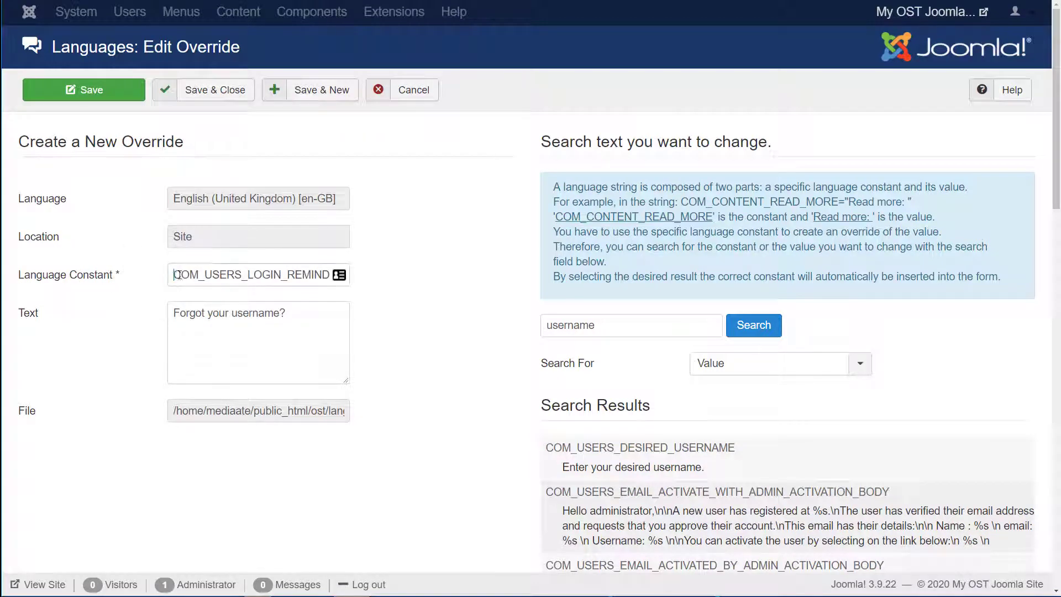
{"action": "triple_click", "coordinate": [251, 274]}
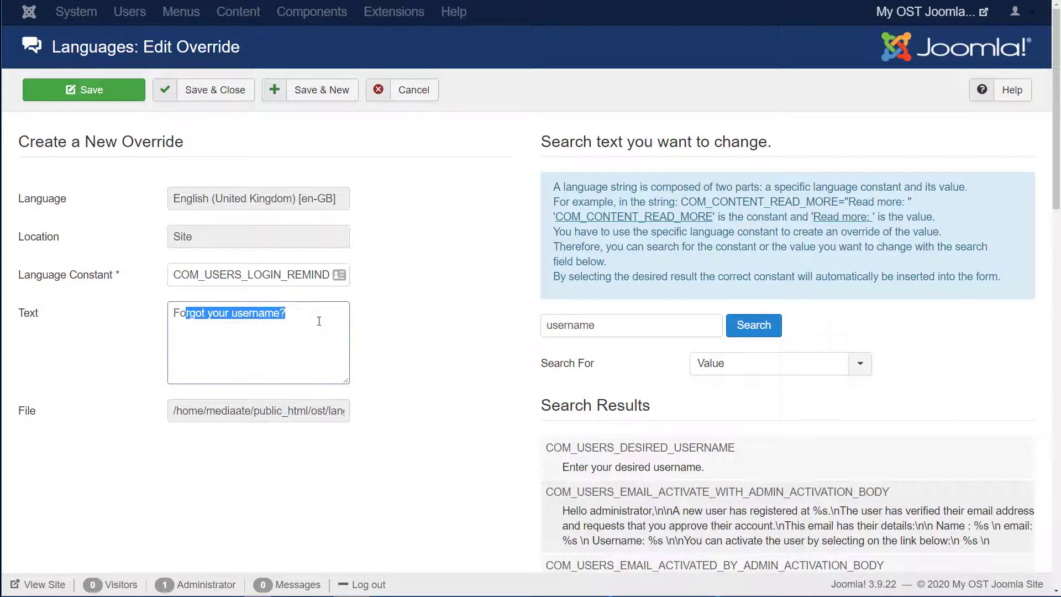
{"action": "double_click", "coordinate": [256, 313]}
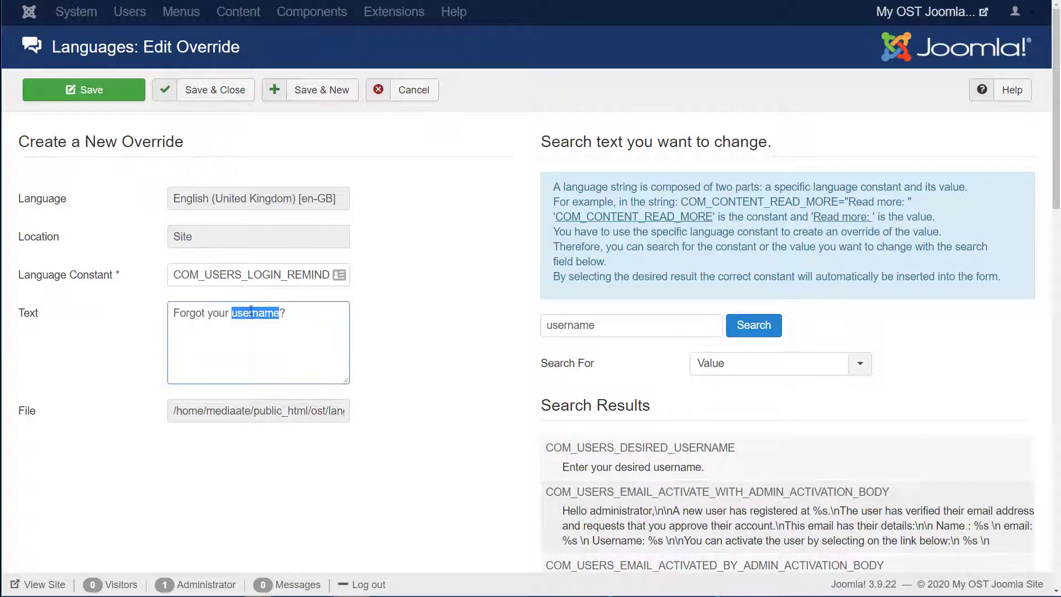
{"action": "type", "text": "memberID"}
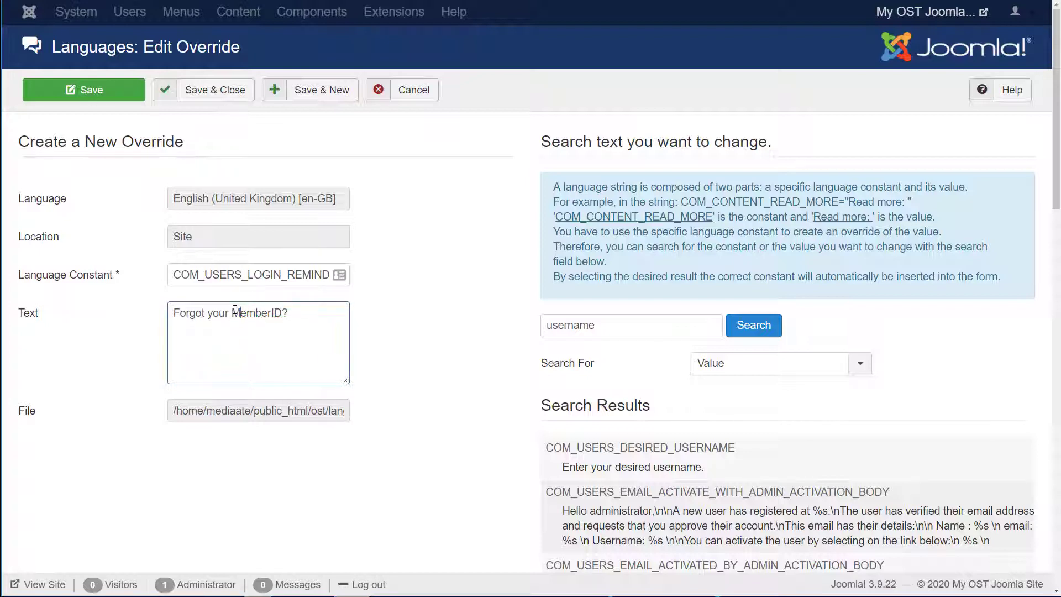
{"action": "double_click", "coordinate": [255, 312]}
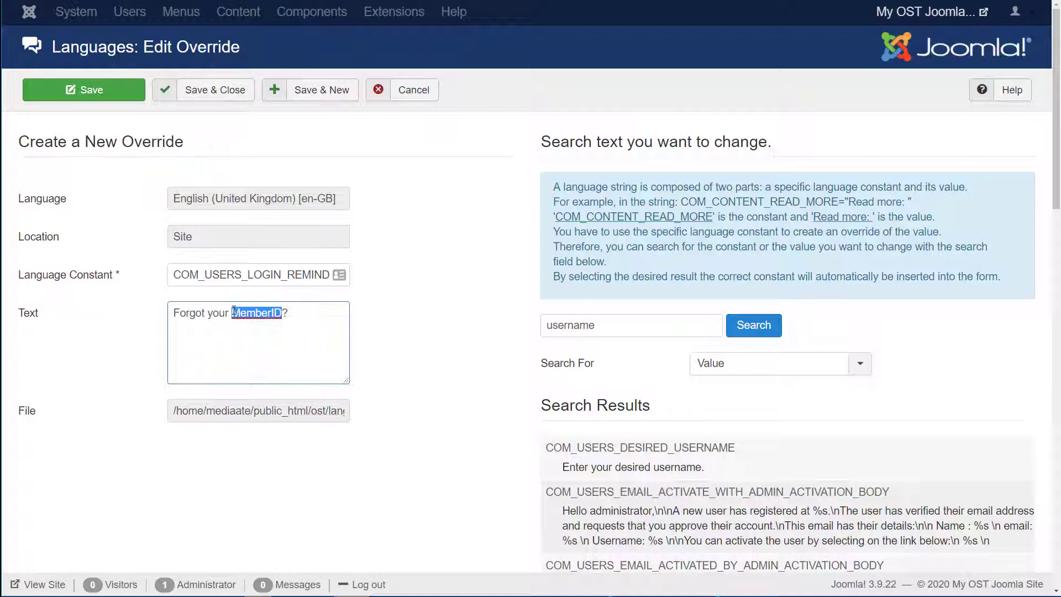
{"action": "left_click", "coordinate": [487, 291]}
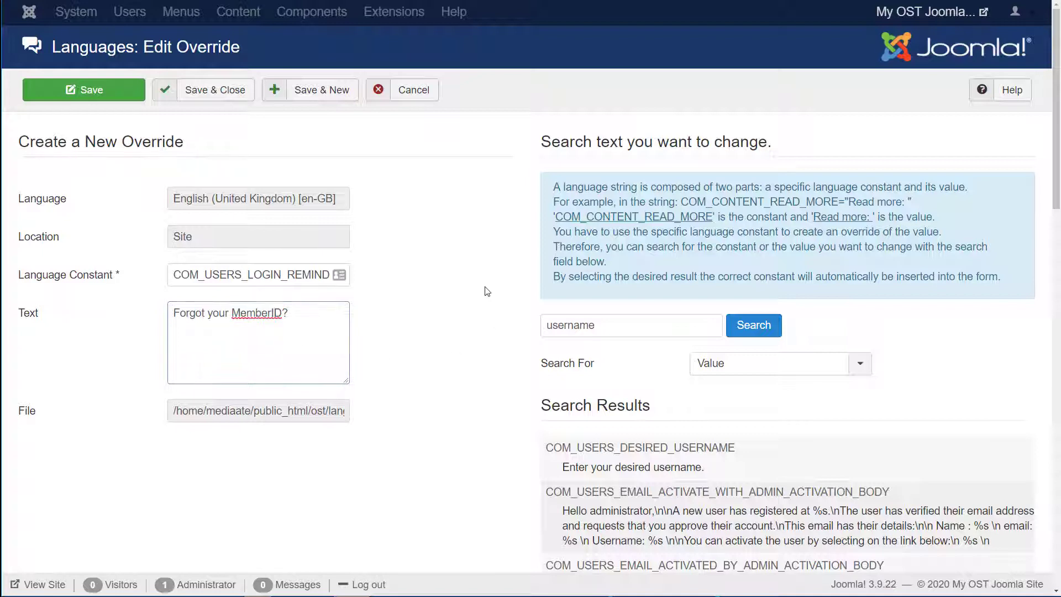
Step: Save the 'Forgot your MemberID?' login reminder override
{"action": "left_click", "coordinate": [83, 89]}
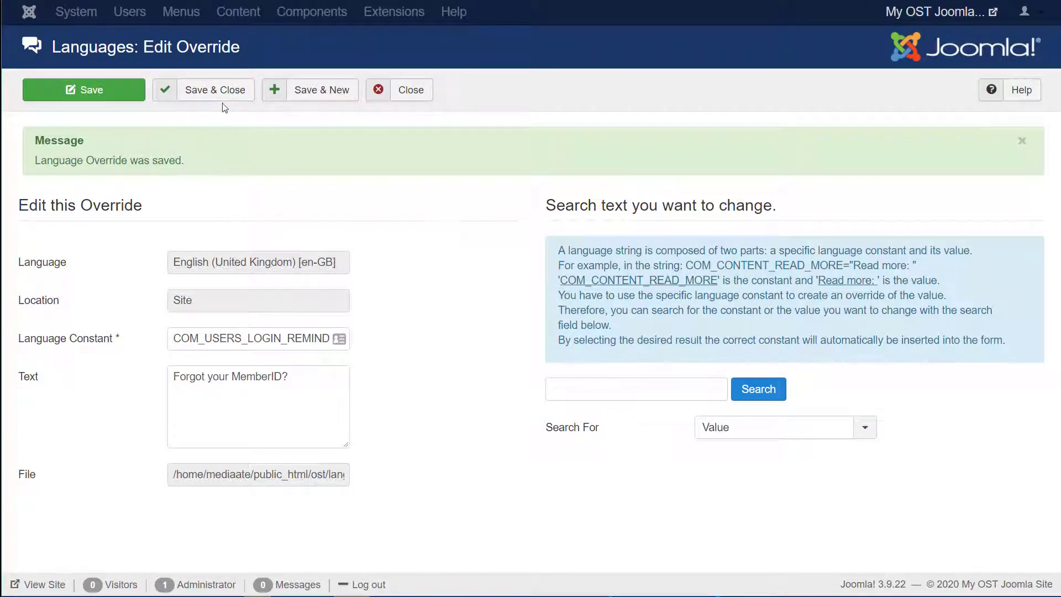
{"action": "mouse_move", "coordinate": [120, 90]}
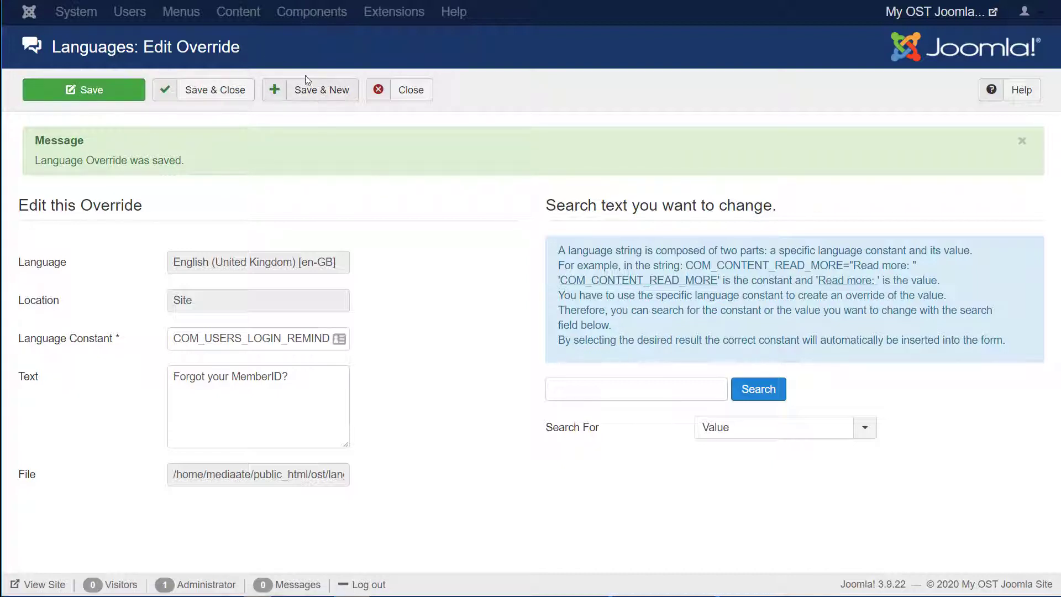
Step: Save & New, then search language strings for 'username' again
{"action": "left_click", "coordinate": [322, 89]}
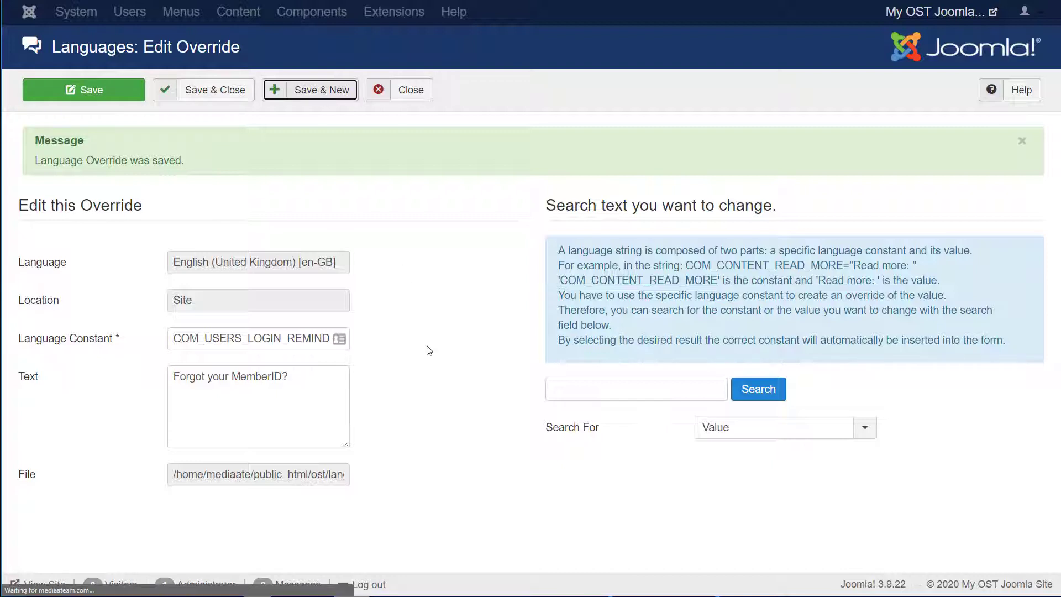
{"action": "left_click", "coordinate": [322, 90]}
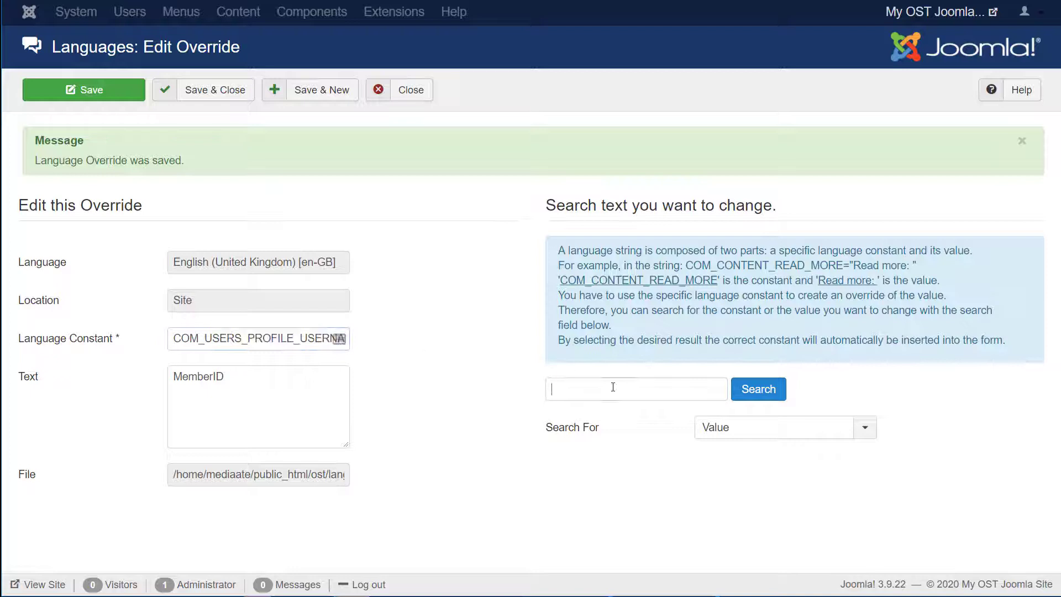
{"action": "type", "text": "username"}
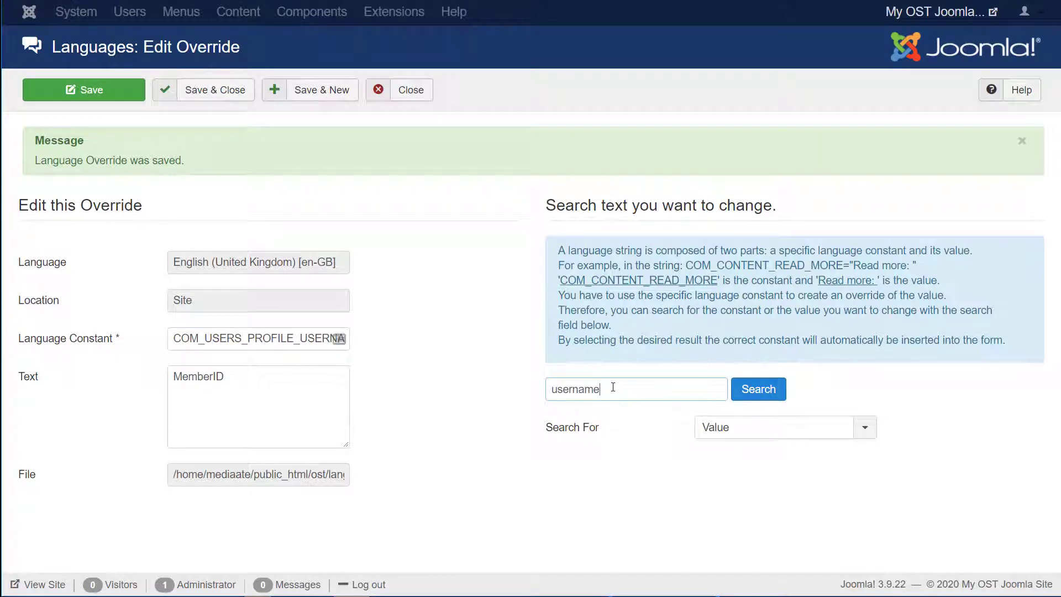
{"action": "left_click", "coordinate": [757, 388]}
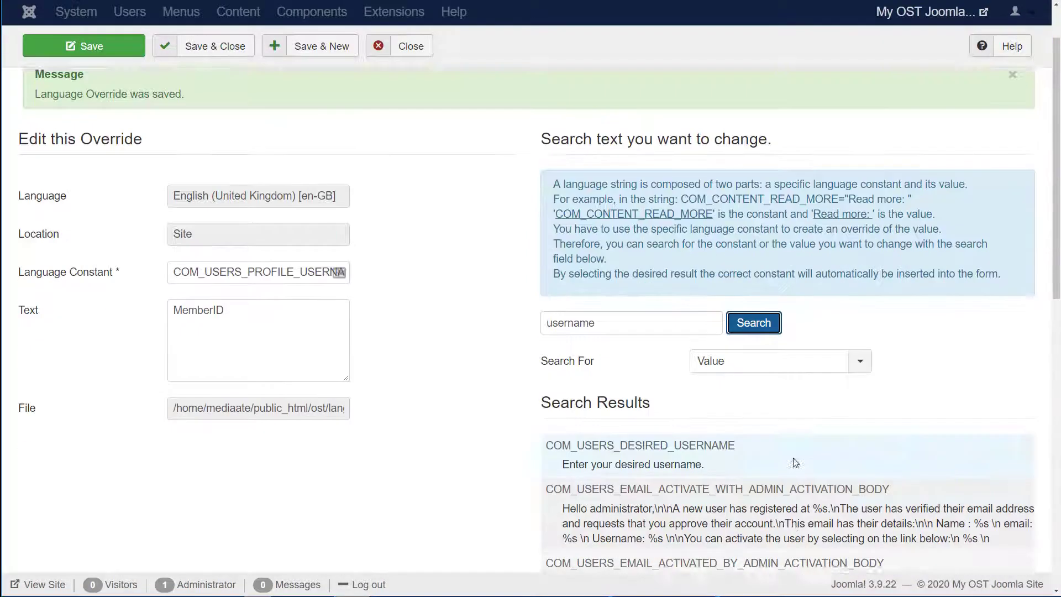
{"action": "scroll", "scroll_direction": "down", "scroll_amount": 3}
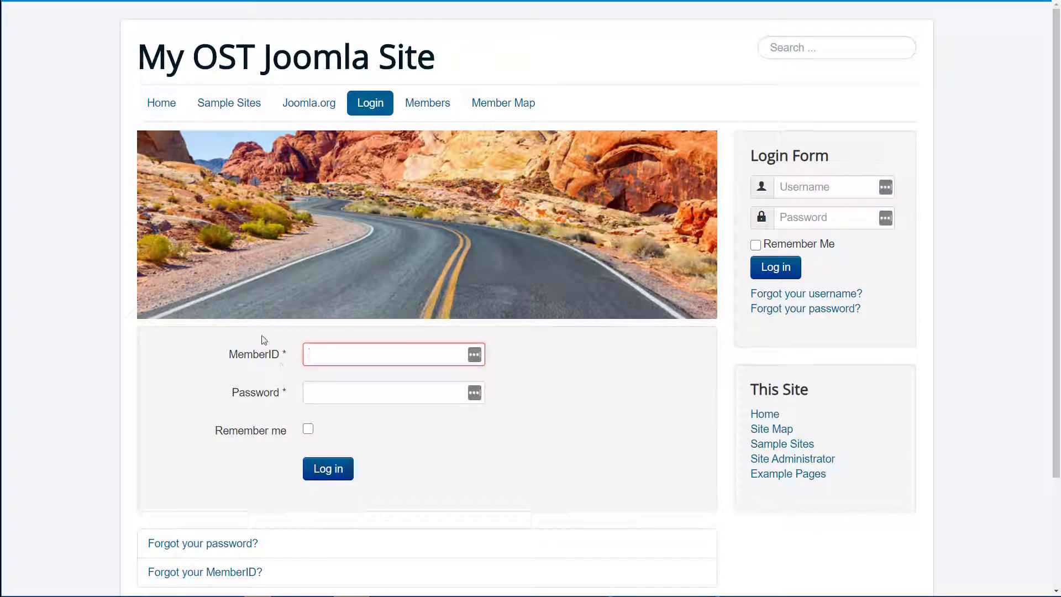
{"action": "mouse_move", "coordinate": [248, 362]}
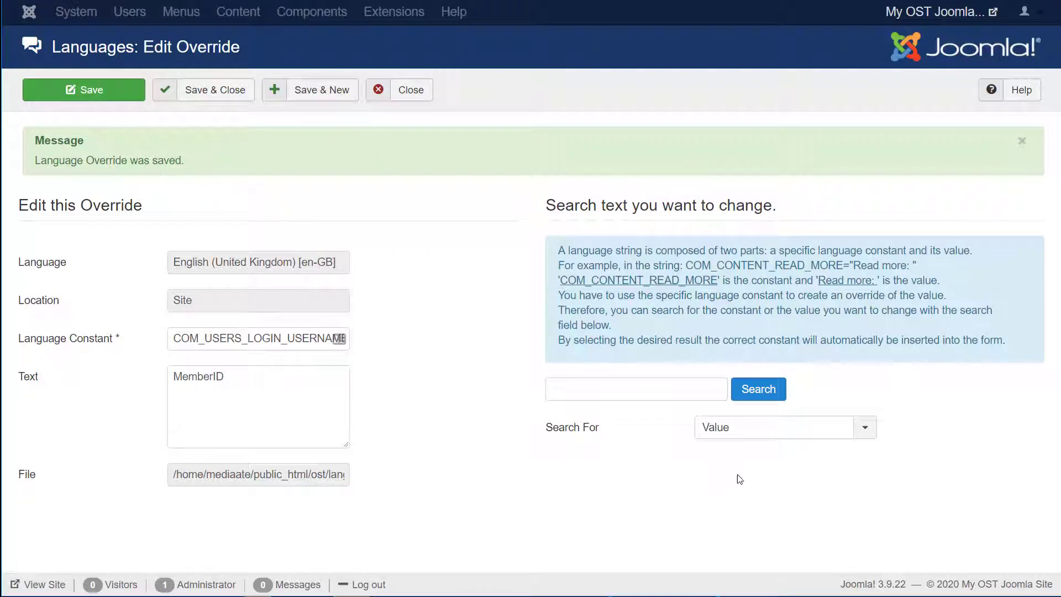
{"action": "mouse_move", "coordinate": [215, 89]}
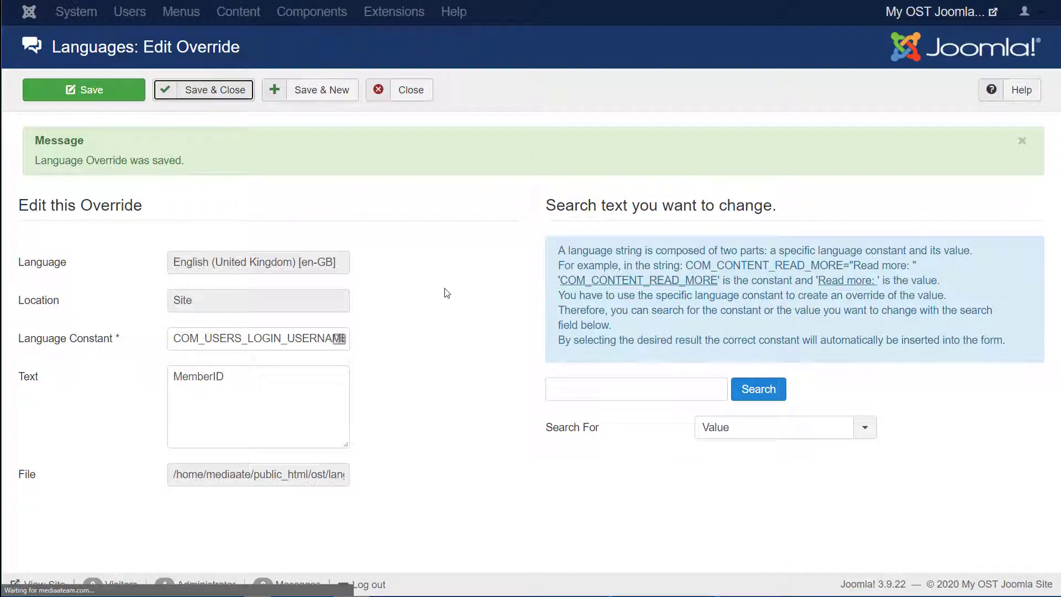
Step: Save & Close the MemberID username override and begin another override
{"action": "left_click", "coordinate": [213, 89]}
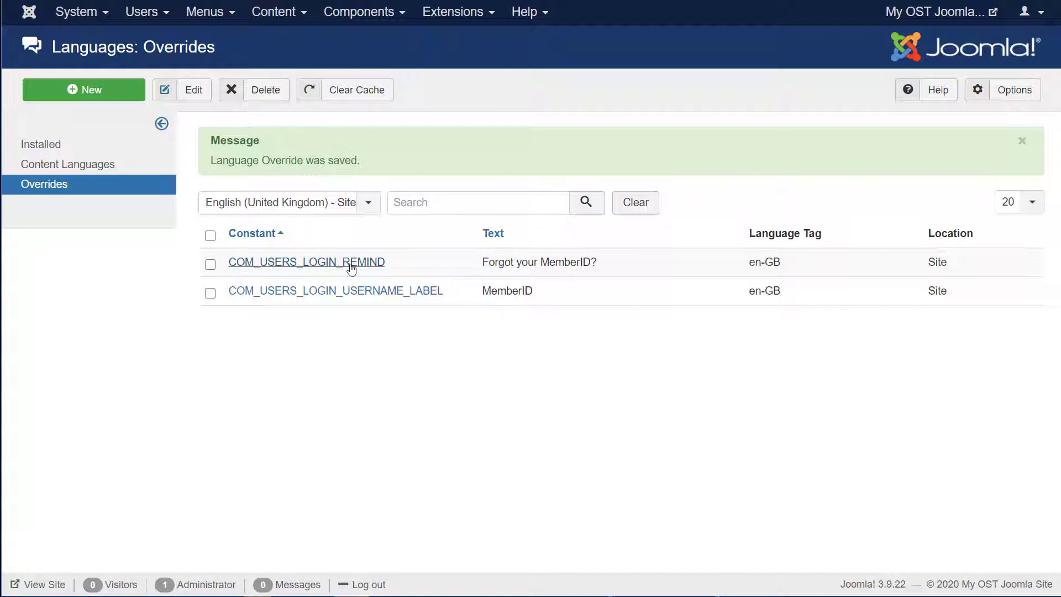
{"action": "mouse_move", "coordinate": [301, 270]}
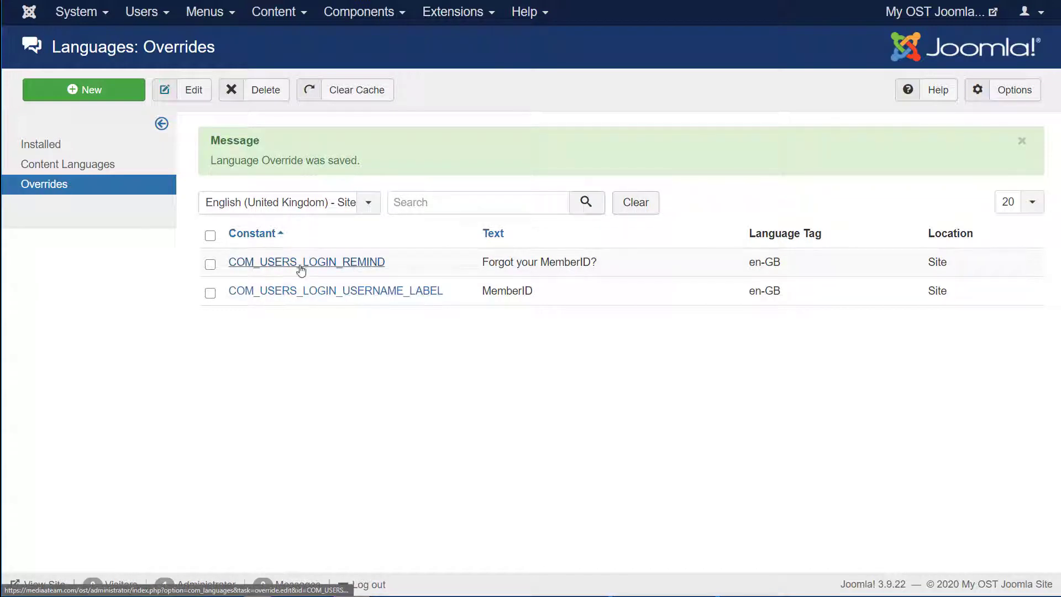
{"action": "mouse_move", "coordinate": [294, 242]}
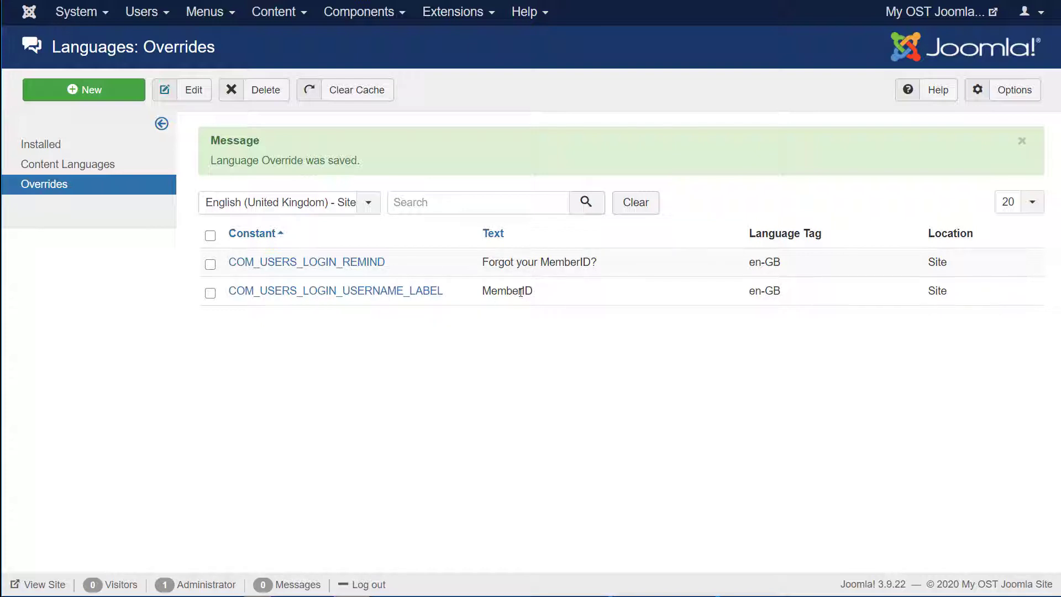
{"action": "mouse_move", "coordinate": [67, 90]}
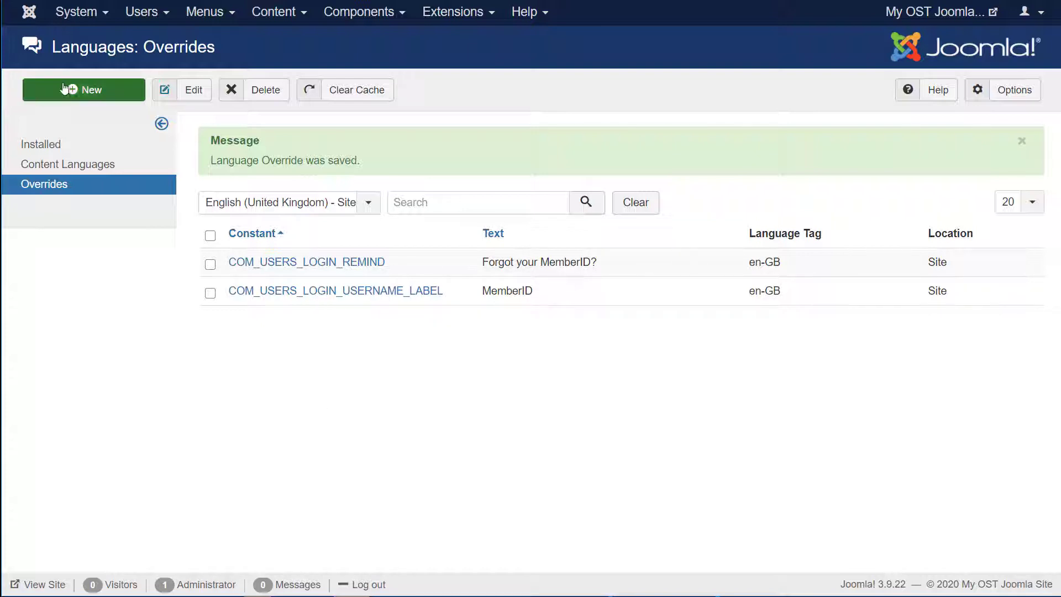
{"action": "left_click", "coordinate": [83, 89]}
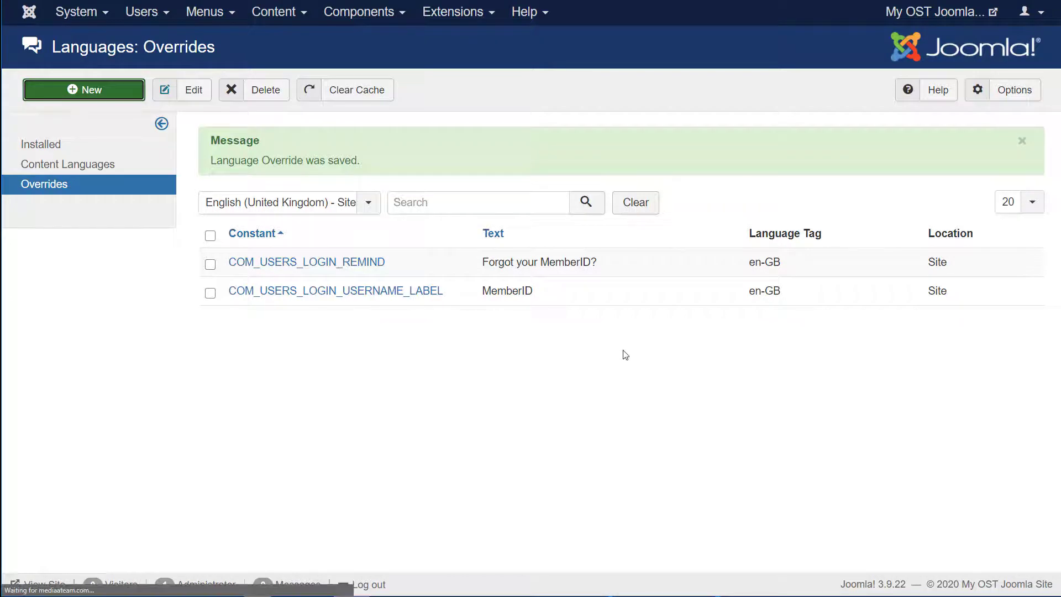
Step: Set Search For to Constant and enter MOD_LOGIN as the search term
{"action": "left_click", "coordinate": [83, 90]}
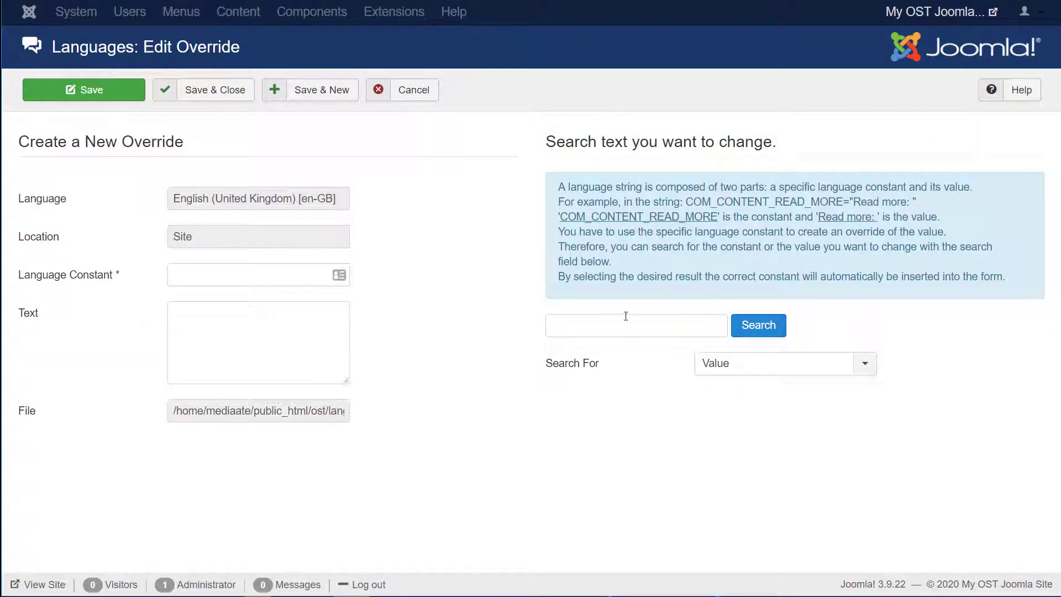
{"action": "left_click", "coordinate": [785, 364]}
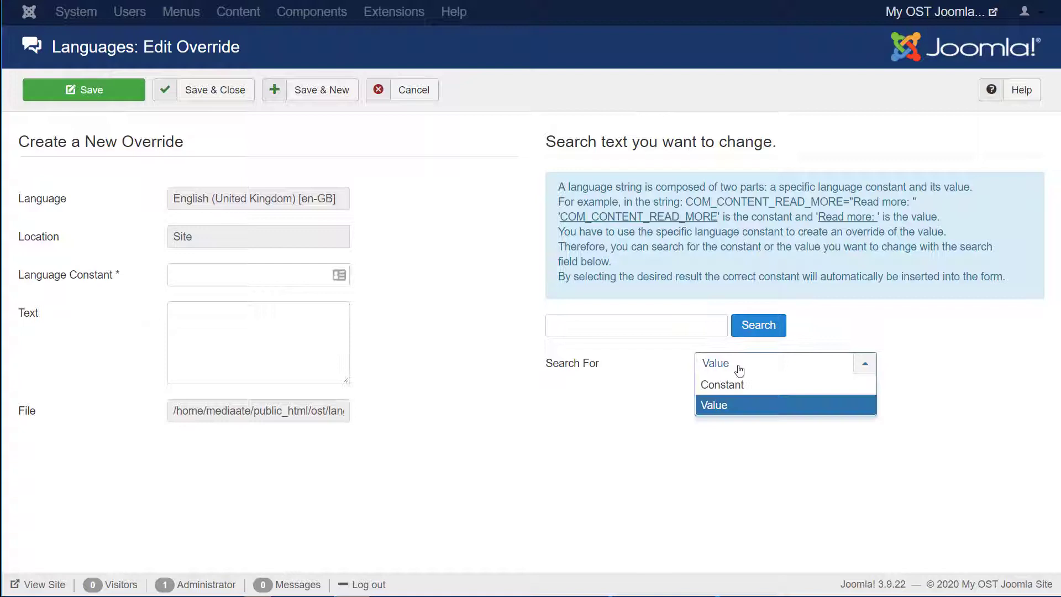
{"action": "left_click", "coordinate": [722, 385]}
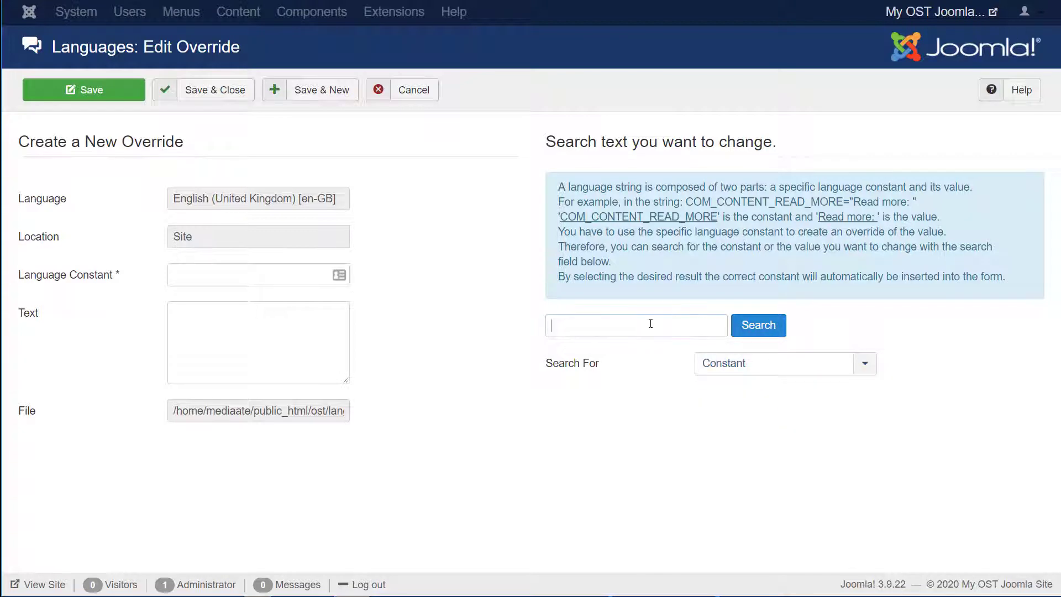
{"action": "type", "text": "MOD_"}
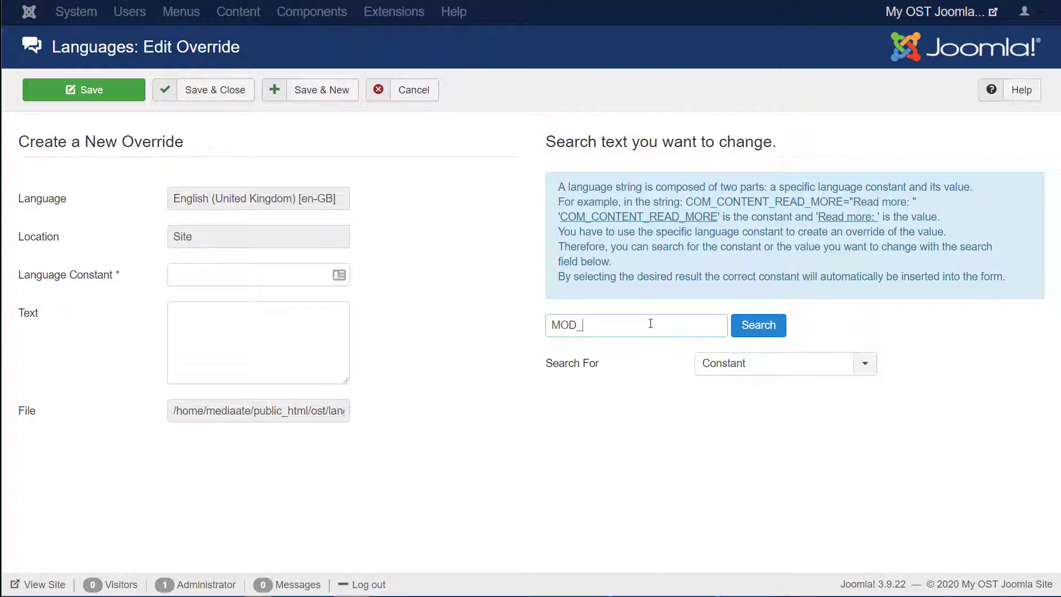
{"action": "type", "text": "LOGIN"}
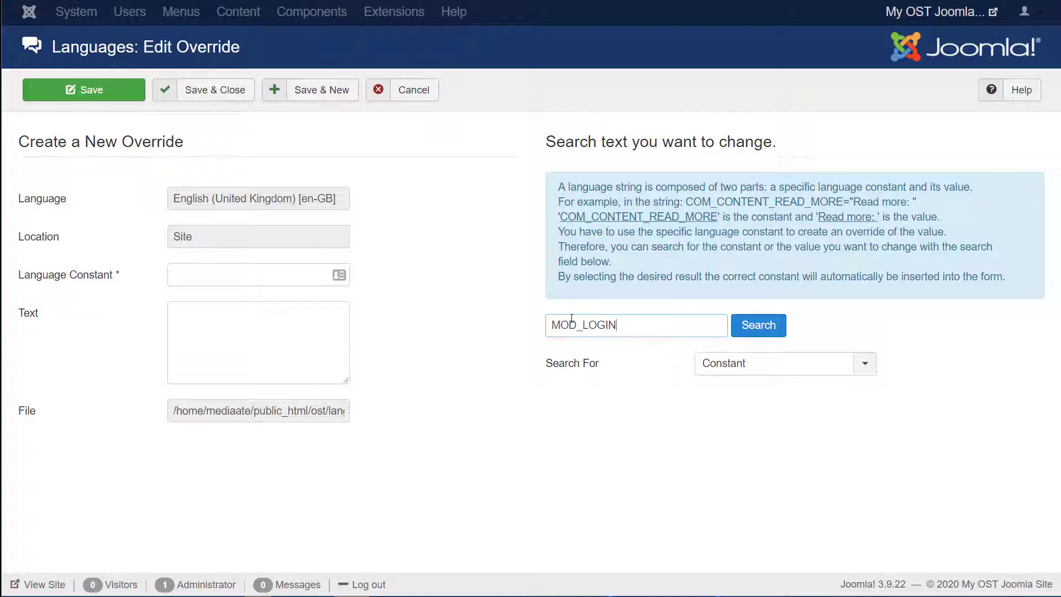
Step: Run the MOD_LOGIN constant search and scroll through the login module strings found
{"action": "left_click", "coordinate": [757, 325]}
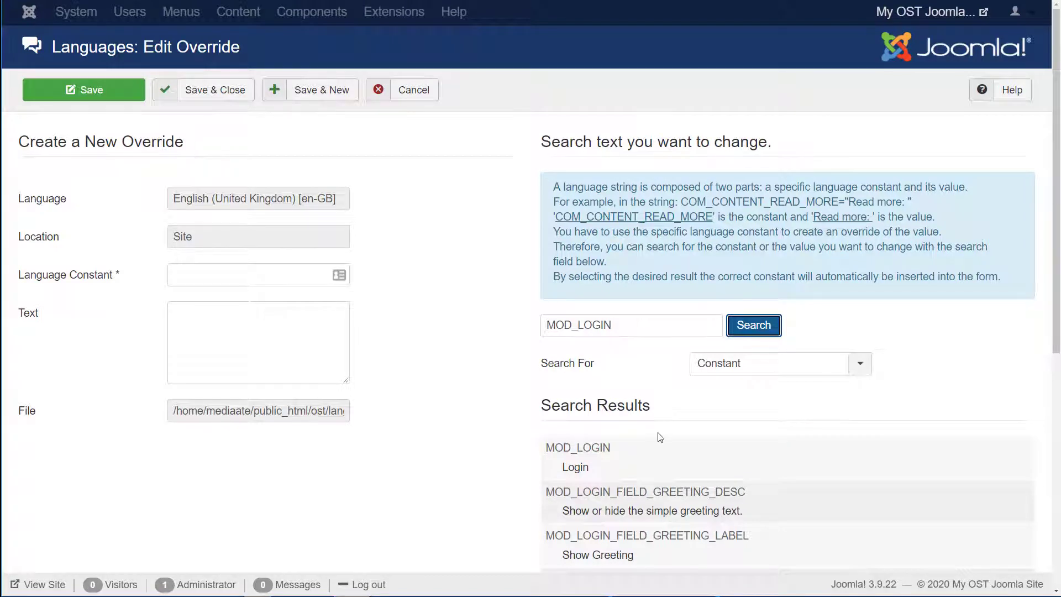
{"action": "scroll", "scroll_direction": "down", "scroll_amount": 3}
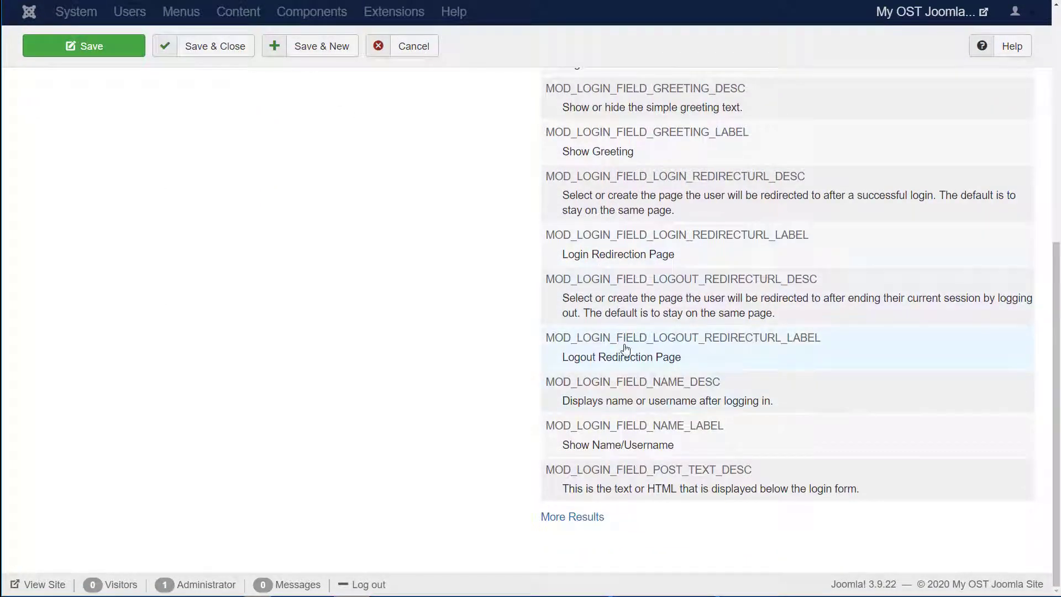
{"action": "scroll", "scroll_direction": "down", "scroll_amount": 3}
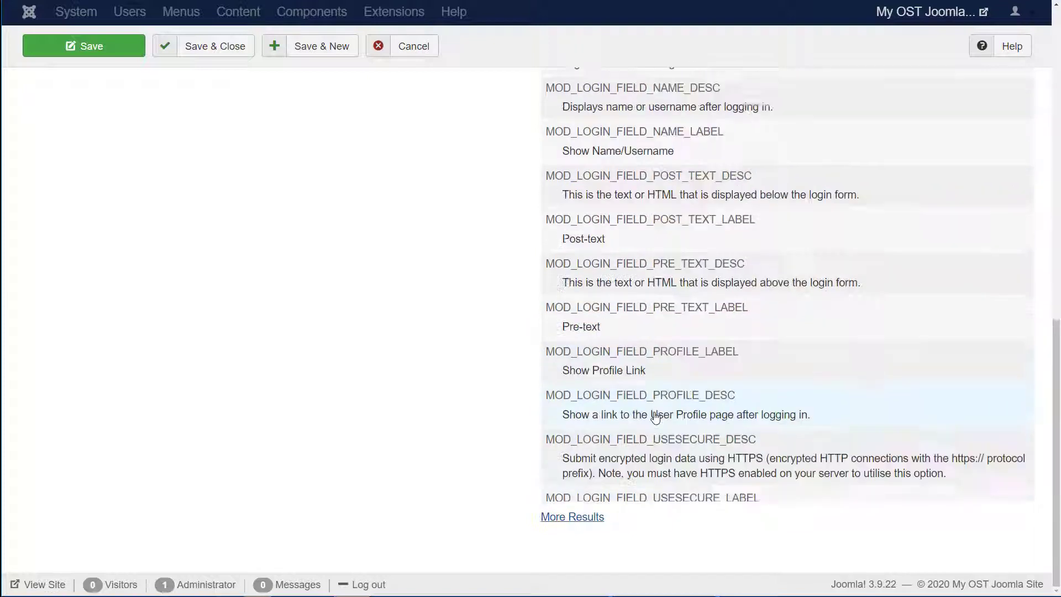
{"action": "scroll", "scroll_direction": "down", "scroll_amount": 3}
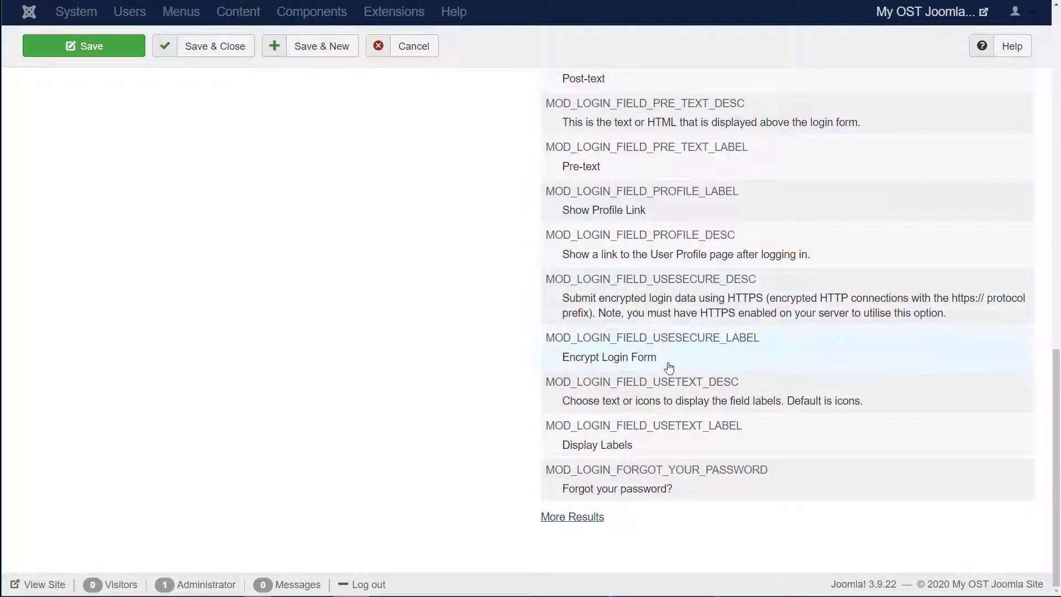
{"action": "mouse_move", "coordinate": [622, 420]}
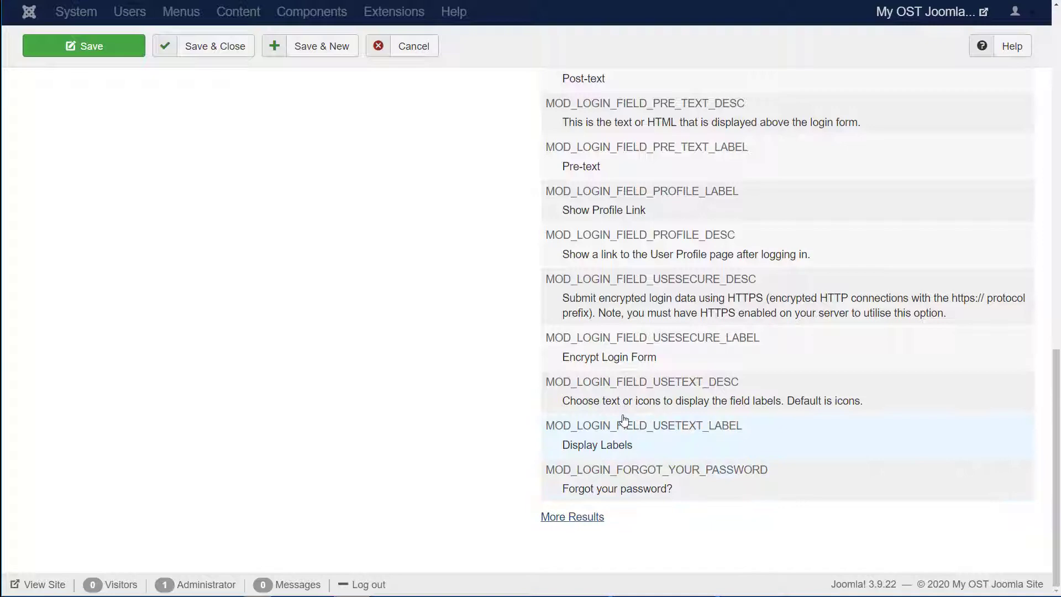
{"action": "scroll", "scroll_direction": "up", "scroll_amount": 3}
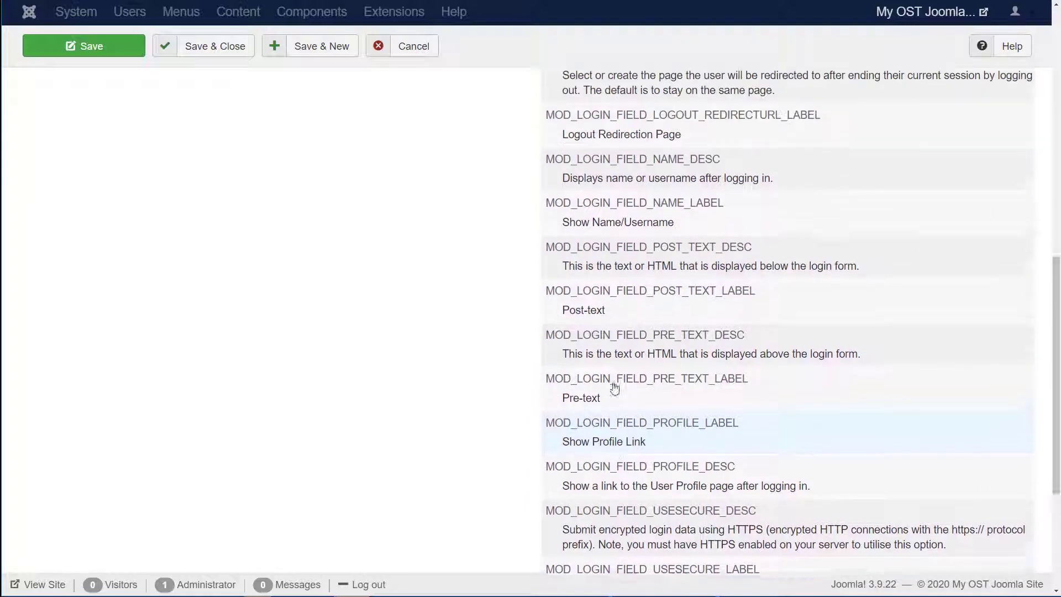
{"action": "scroll", "scroll_direction": "down", "scroll_amount": 3}
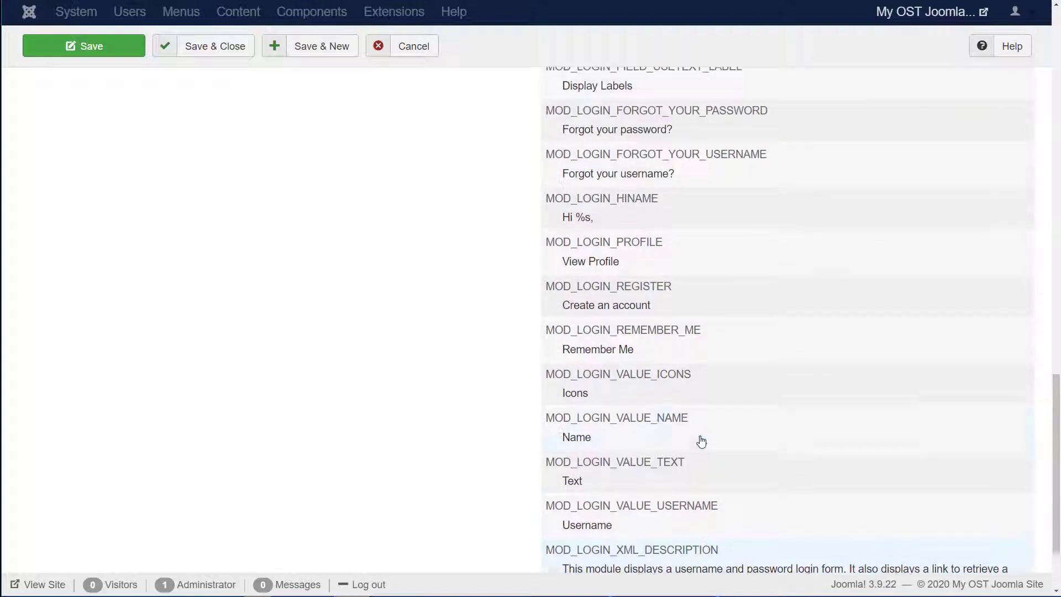
Step: Switch to the public site's login page showing the MemberID placeholder
{"action": "left_click", "coordinate": [631, 515]}
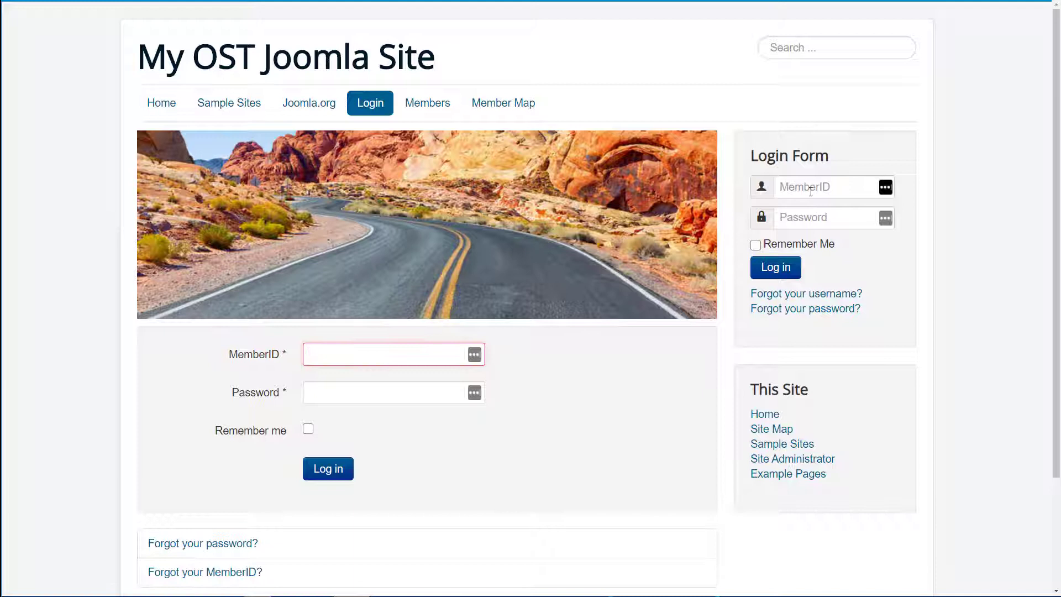
Step: Return to the administrator tab with the blank Create a New Override form
{"action": "left_click", "coordinate": [826, 187]}
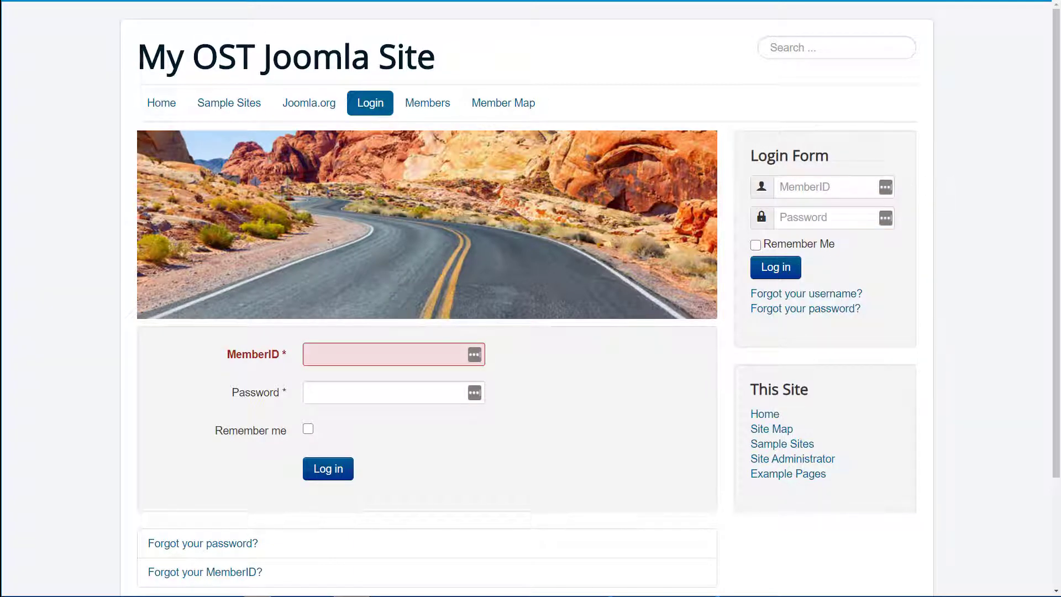
{"action": "mouse_move", "coordinate": [806, 293]}
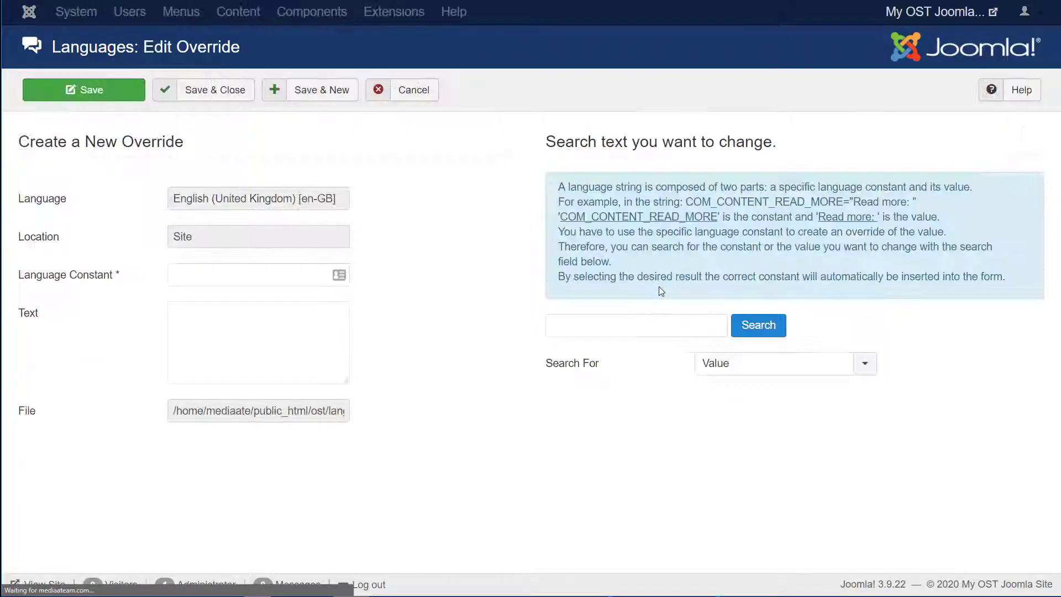
Step: Search constants for MOD_LOGIN and locate the forgot-username reminder string
{"action": "left_click", "coordinate": [785, 364]}
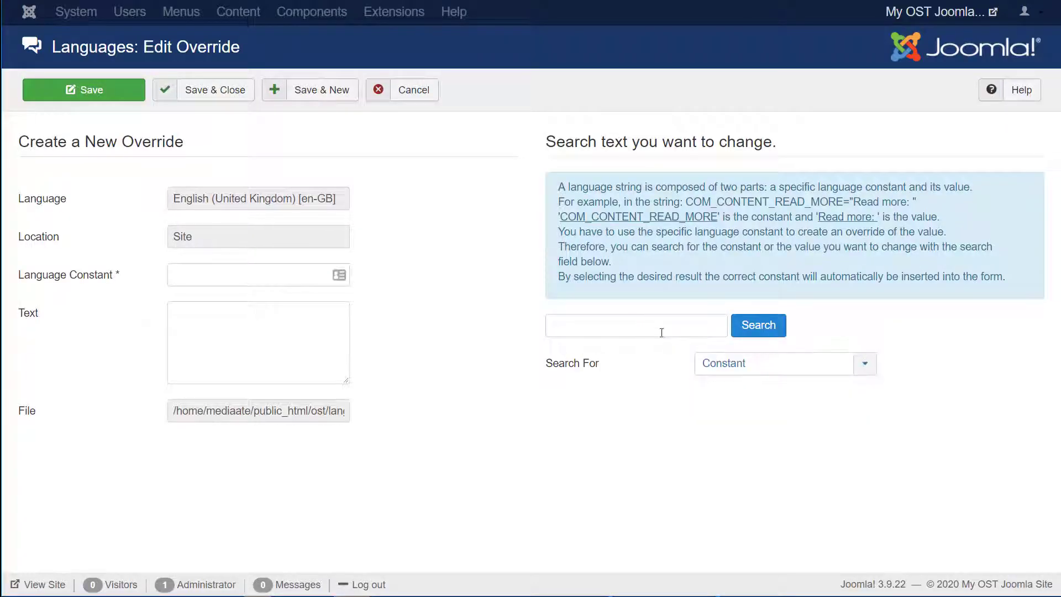
{"action": "type", "text": "MOD_"}
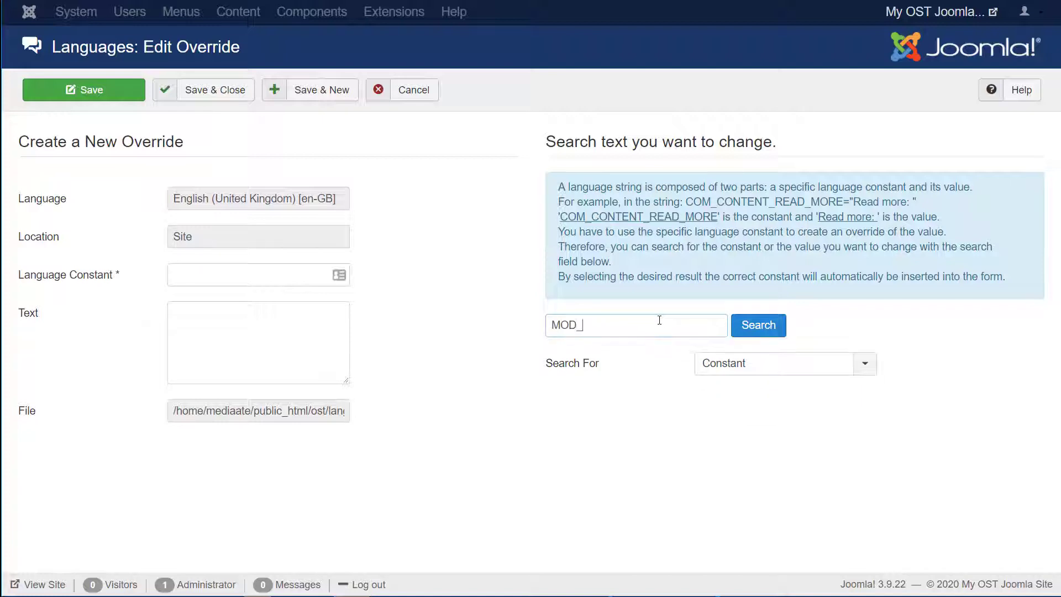
{"action": "left_click", "coordinate": [759, 325]}
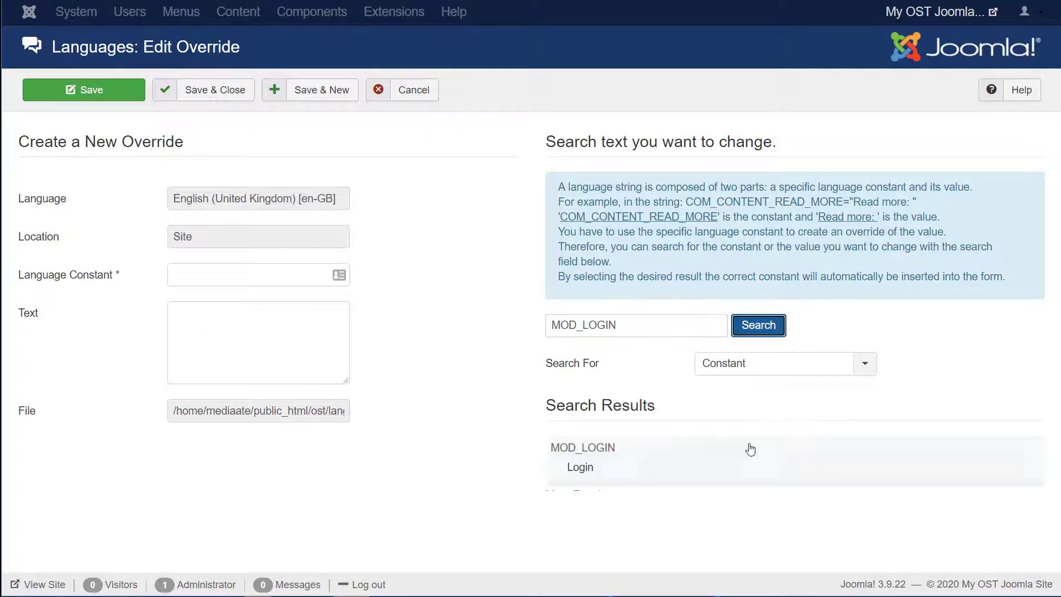
{"action": "scroll", "scroll_direction": "down", "scroll_amount": 3}
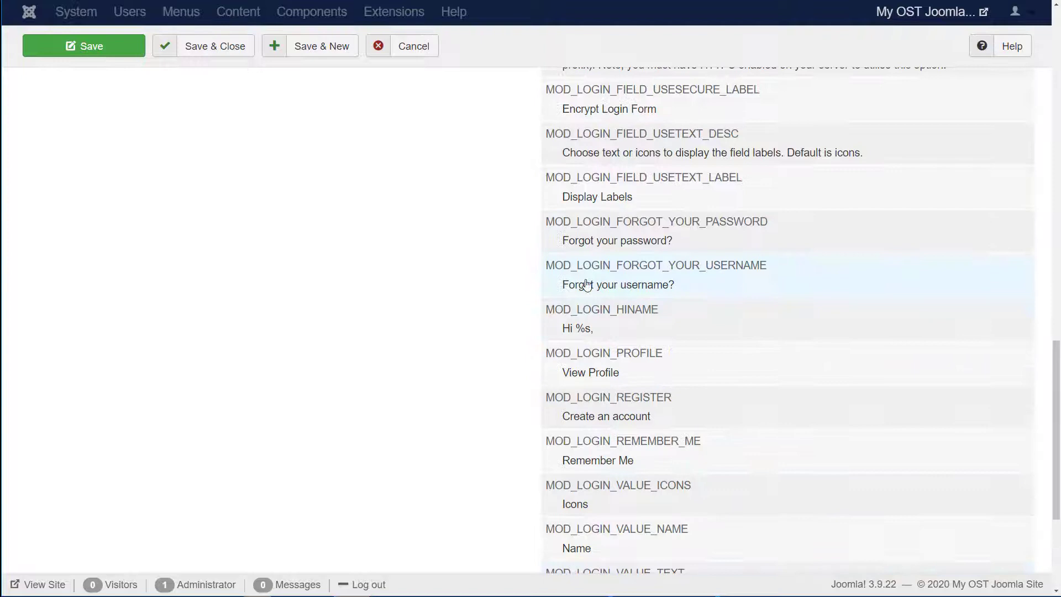
Step: Override the reminder to read 'Forgot your MemberID?', save it and check the public site
{"action": "left_click", "coordinate": [656, 275]}
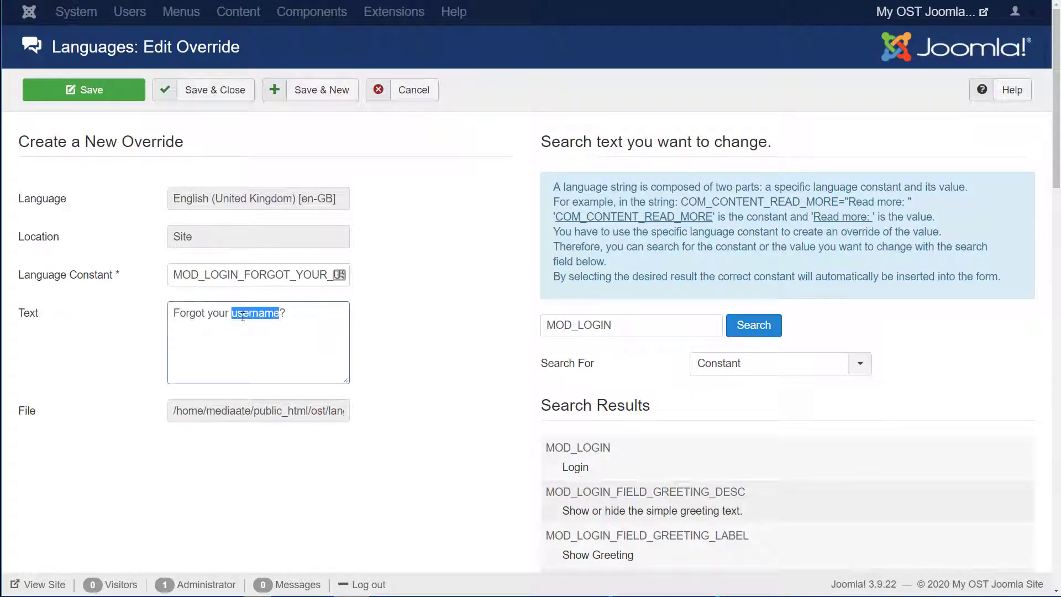
{"action": "type", "text": "MemberID"}
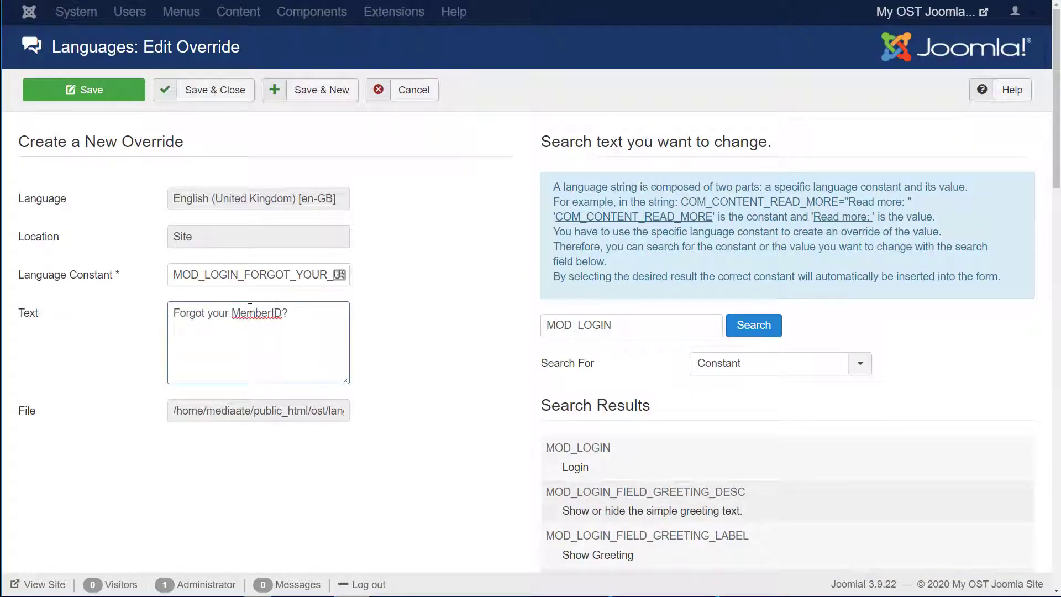
{"action": "left_click", "coordinate": [216, 90]}
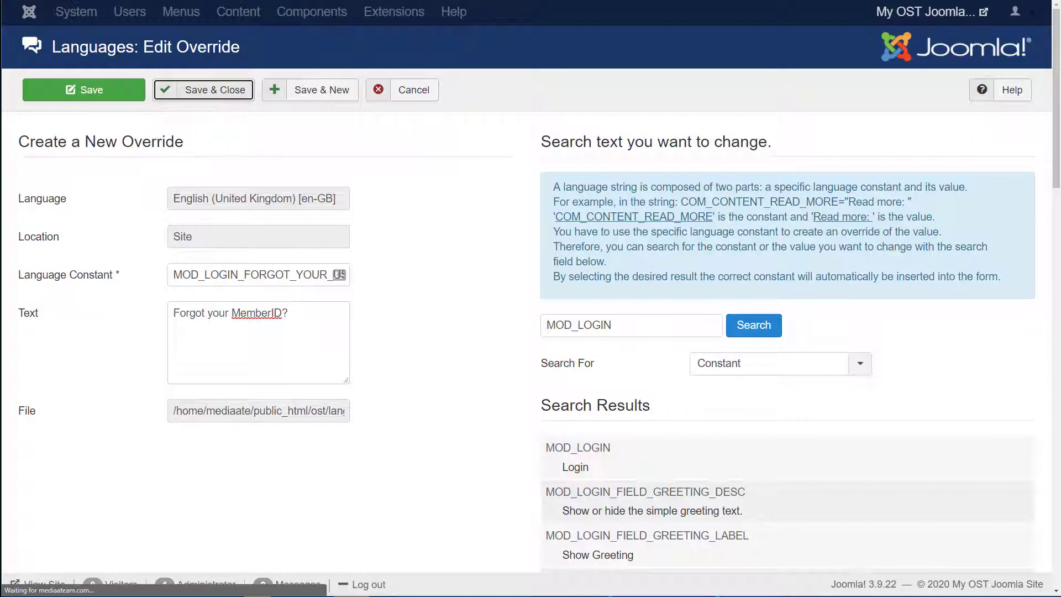
{"action": "left_click", "coordinate": [203, 90]}
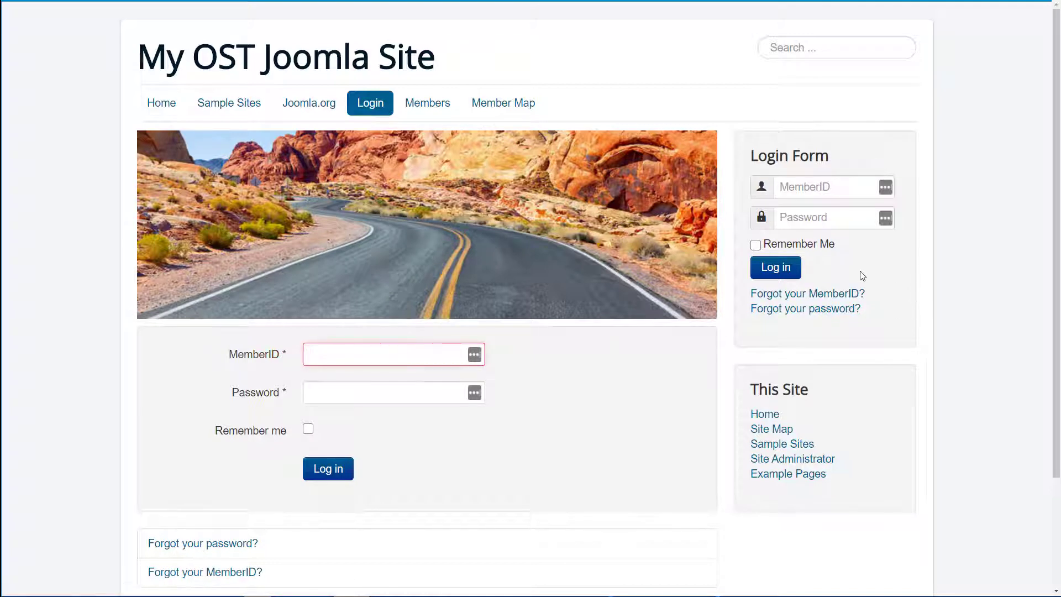
{"action": "mouse_move", "coordinate": [807, 293]}
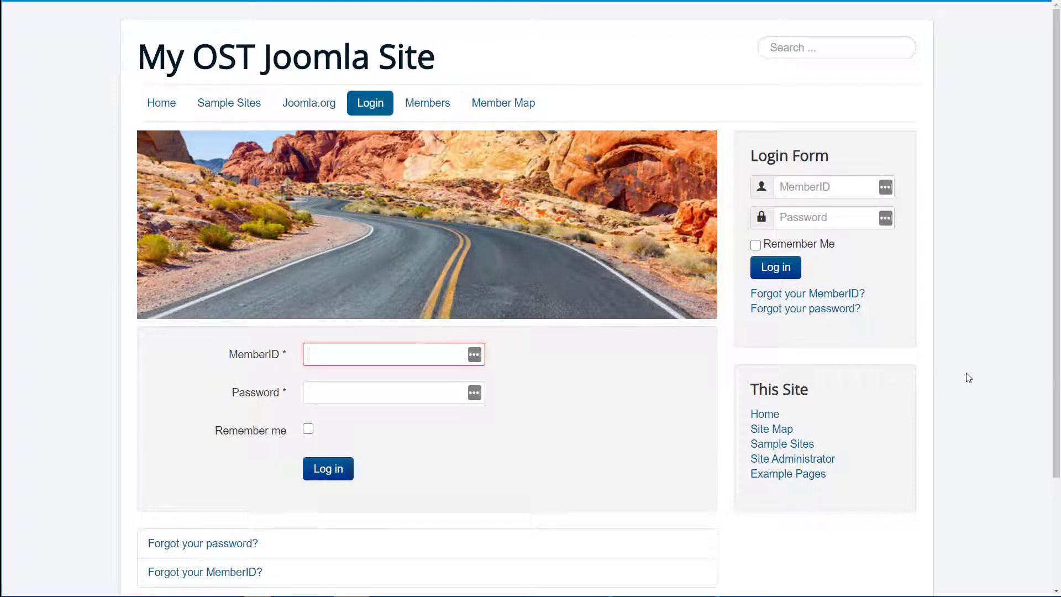
{"action": "left_click", "coordinate": [389, 354]}
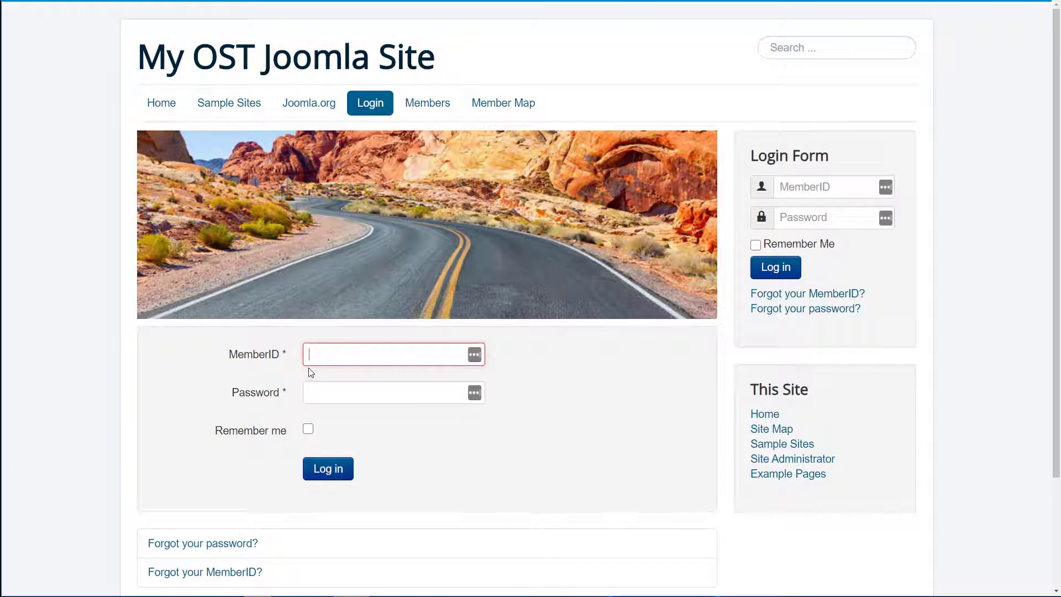
{"action": "mouse_move", "coordinate": [248, 345]}
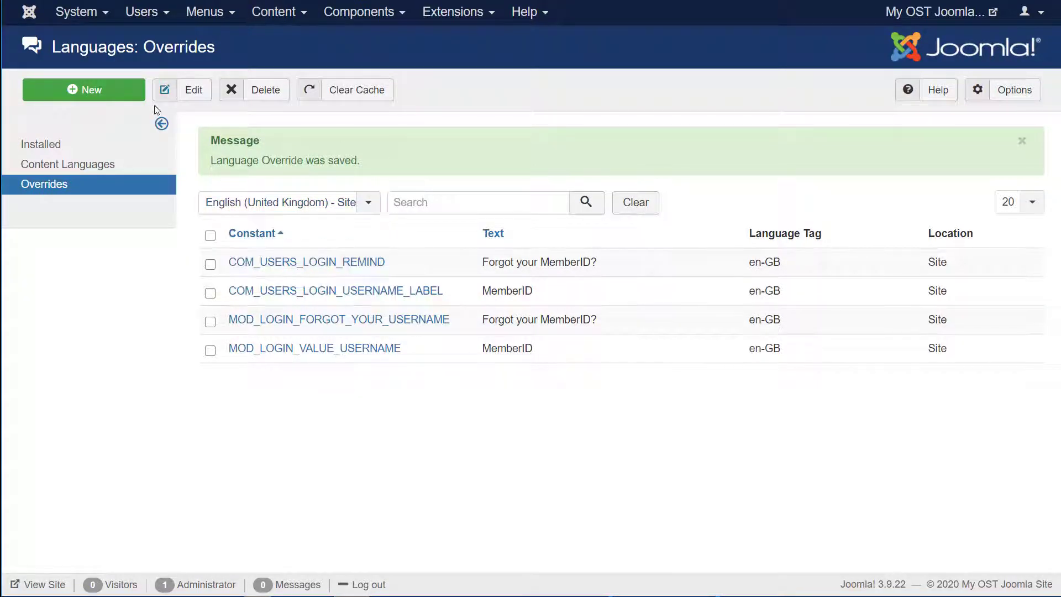
{"action": "mouse_move", "coordinate": [467, 143]}
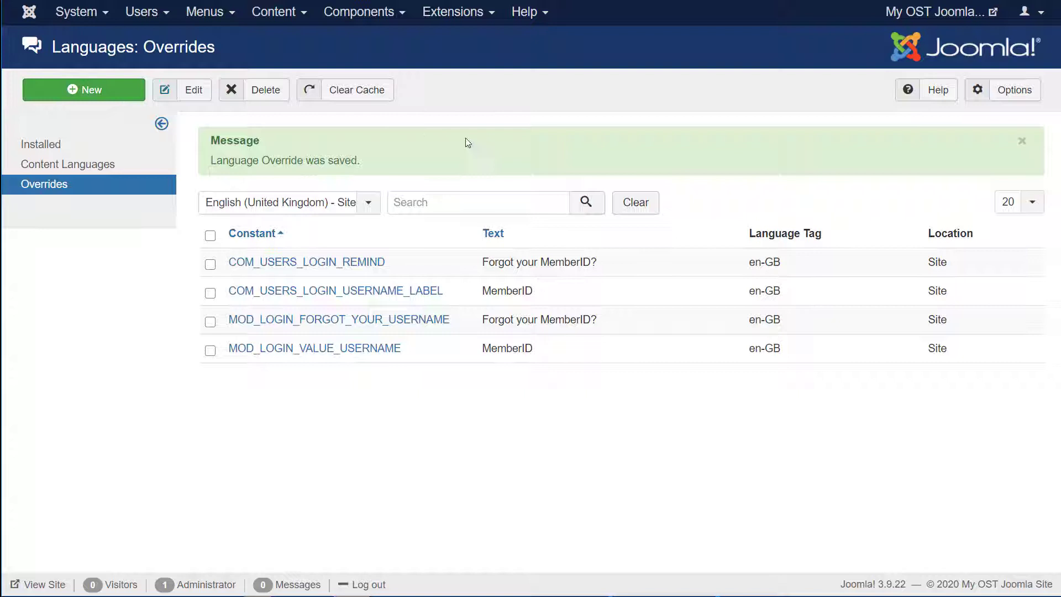
{"action": "mouse_move", "coordinate": [306, 263]}
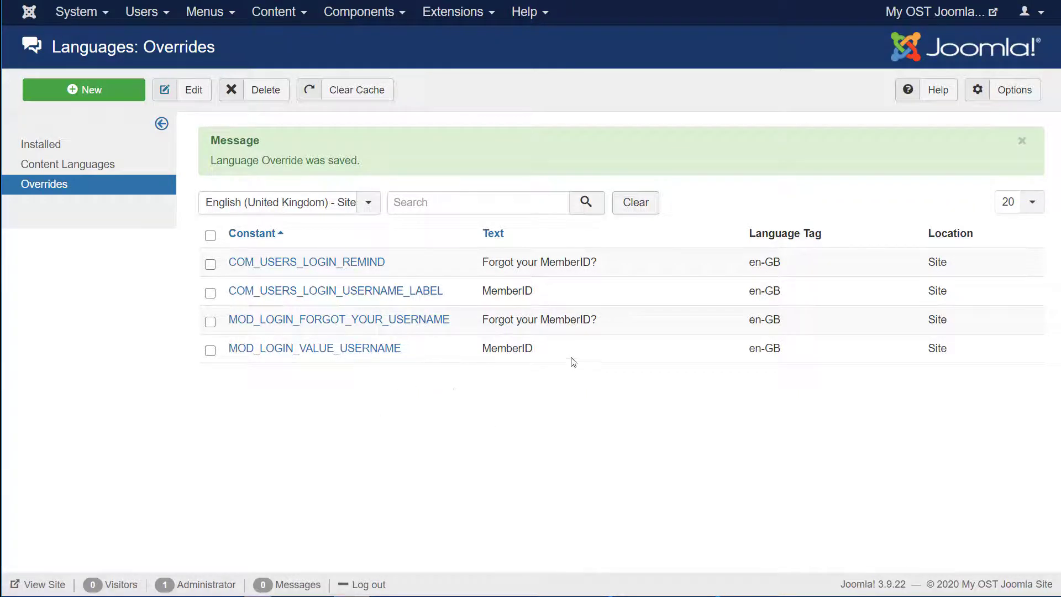
{"action": "mouse_move", "coordinate": [306, 262]}
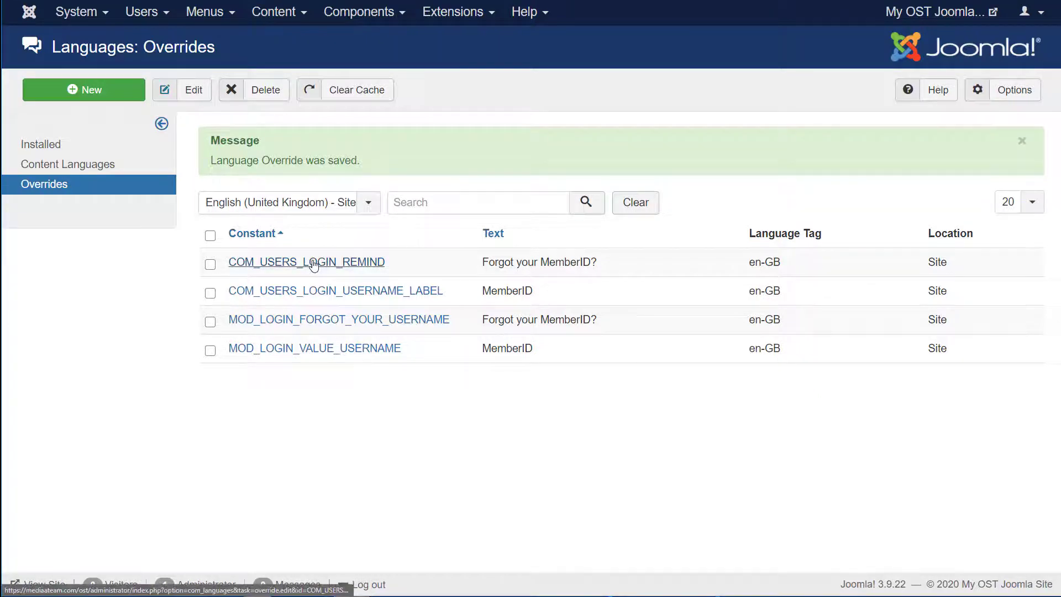
{"action": "mouse_move", "coordinate": [416, 404]}
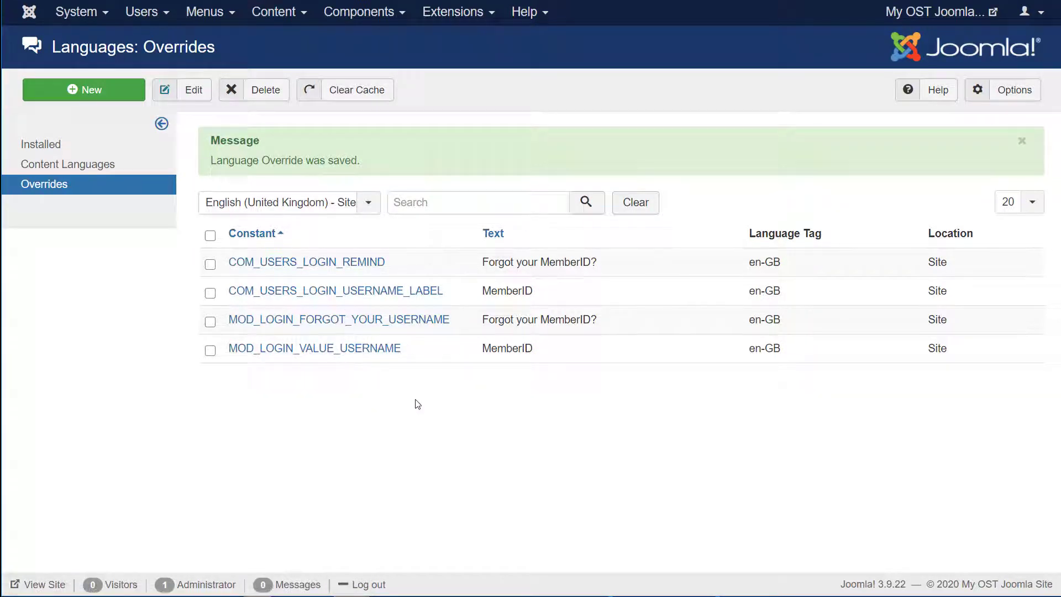
{"action": "mouse_move", "coordinate": [505, 39]}
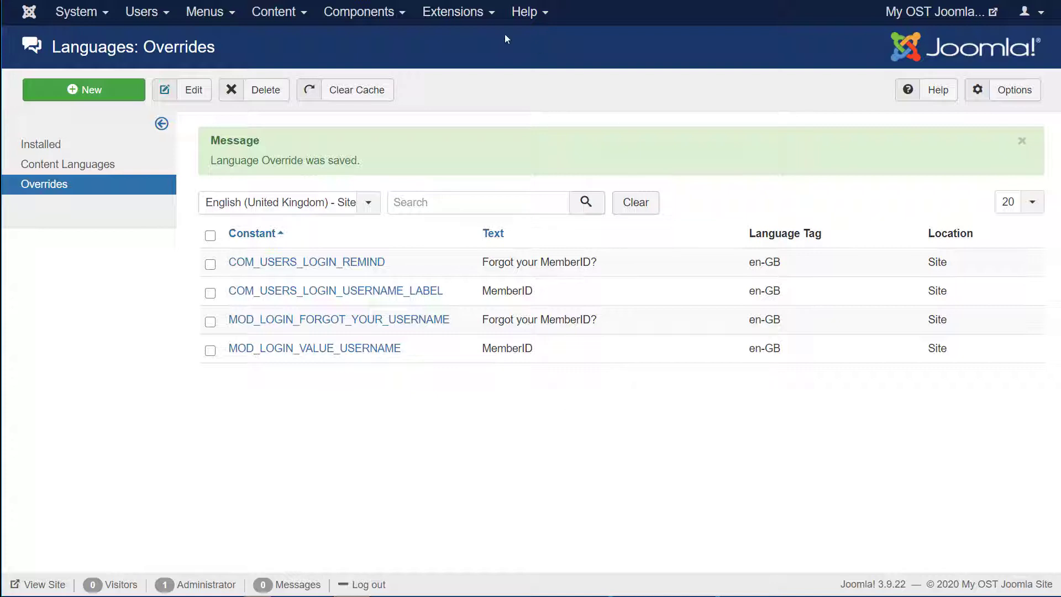
Step: Review the four saved Site overrides and start a new language override
{"action": "left_click", "coordinate": [361, 11]}
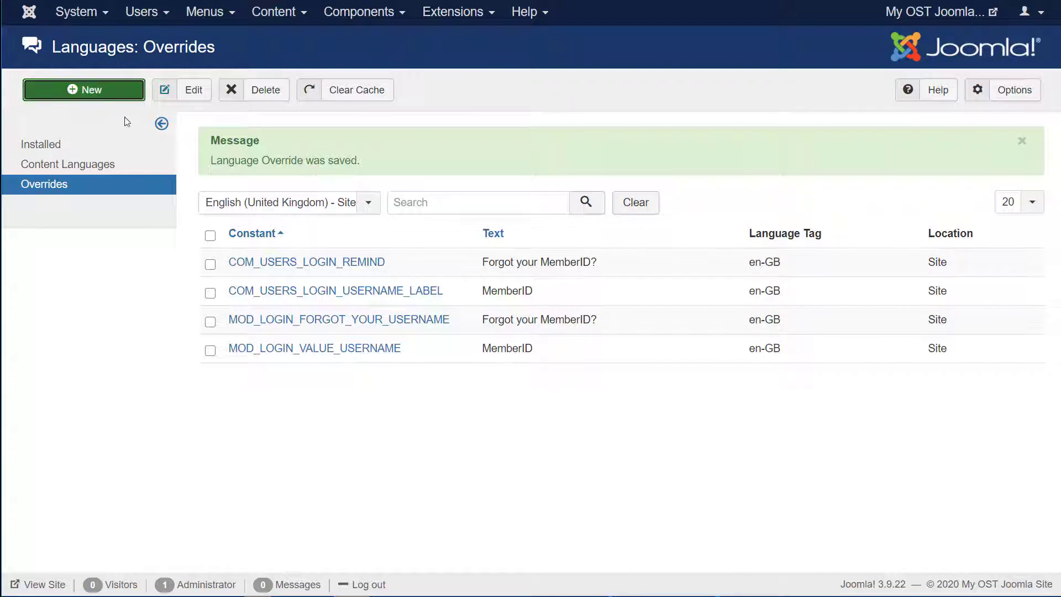
{"action": "left_click", "coordinate": [83, 90]}
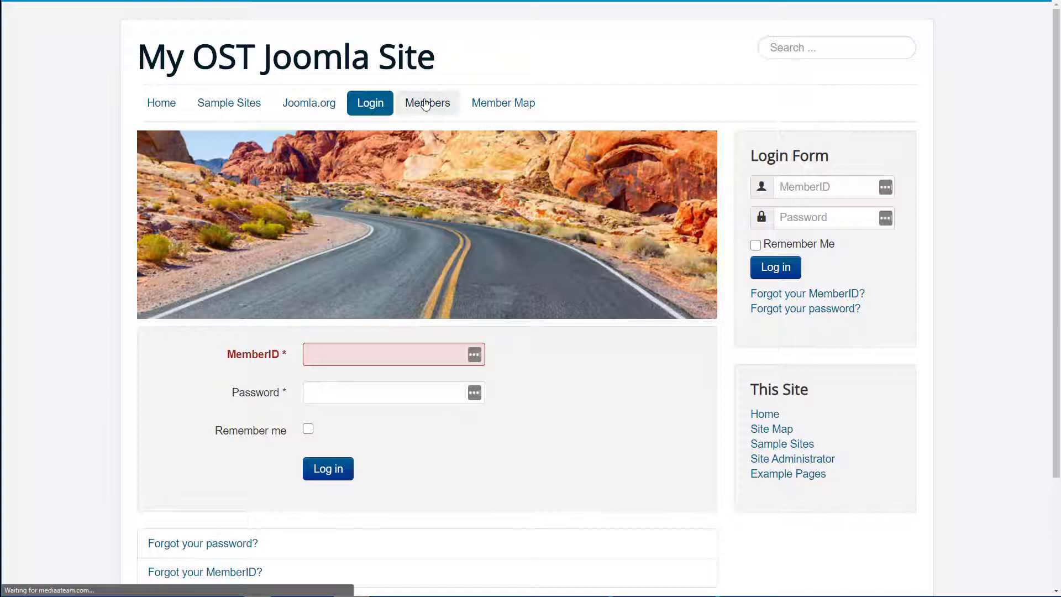
Step: Open the public Members page to view its 'Clear filters' link
{"action": "left_click", "coordinate": [426, 102]}
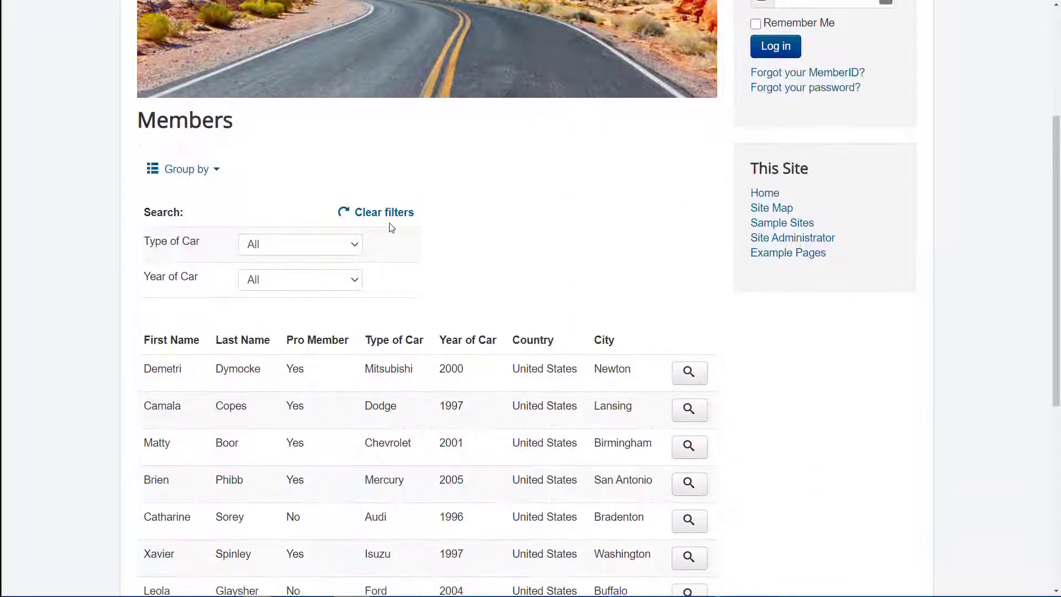
{"action": "mouse_move", "coordinate": [388, 212]}
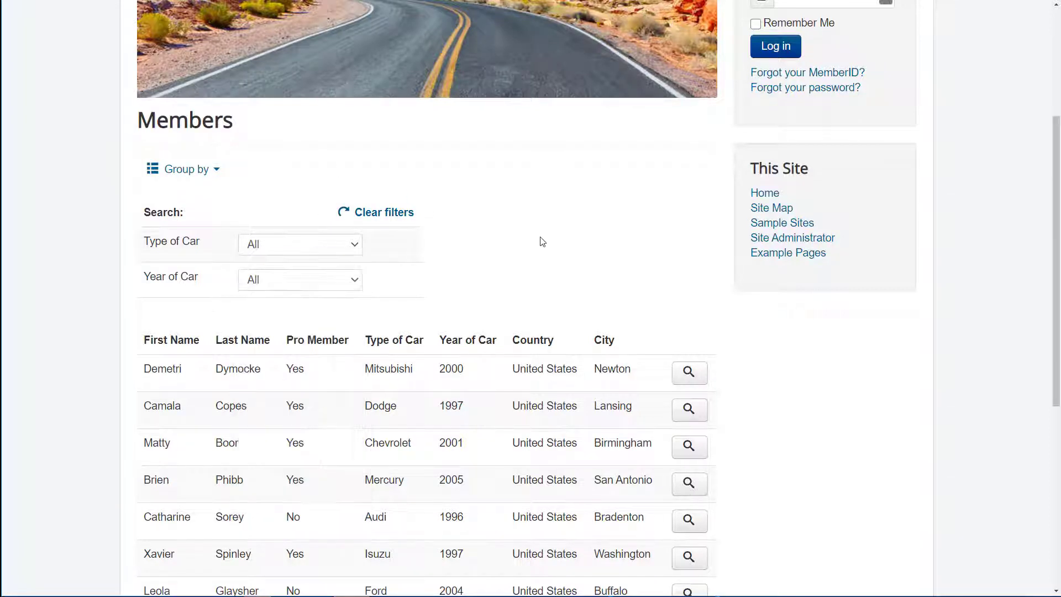
{"action": "mouse_move", "coordinate": [382, 213]}
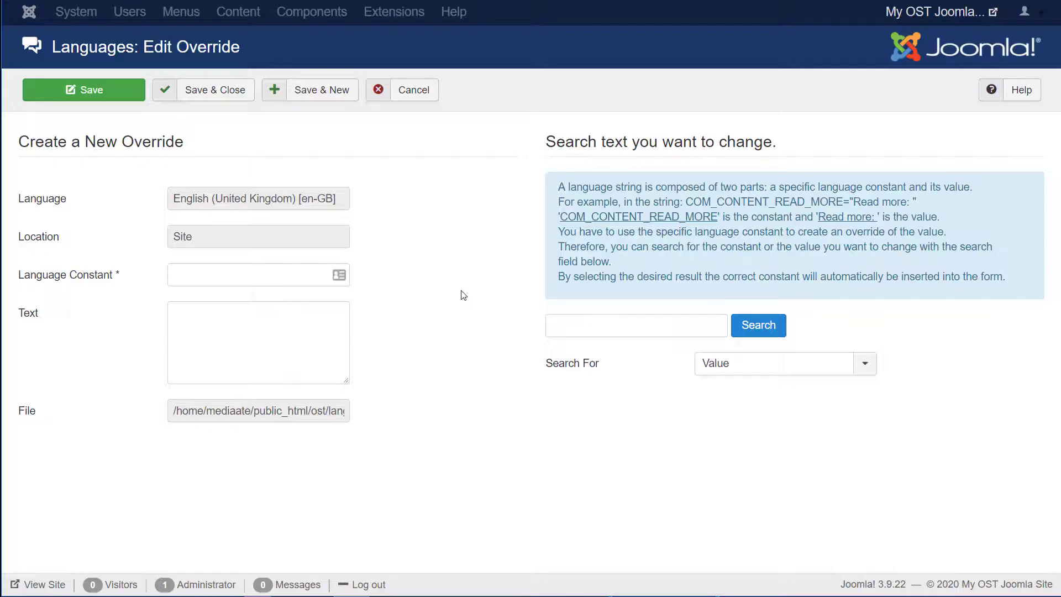
Step: Search values for 'clear', pick COM_FABRIK_CLEAR and set its override text to CLEAR
{"action": "left_click", "coordinate": [634, 325]}
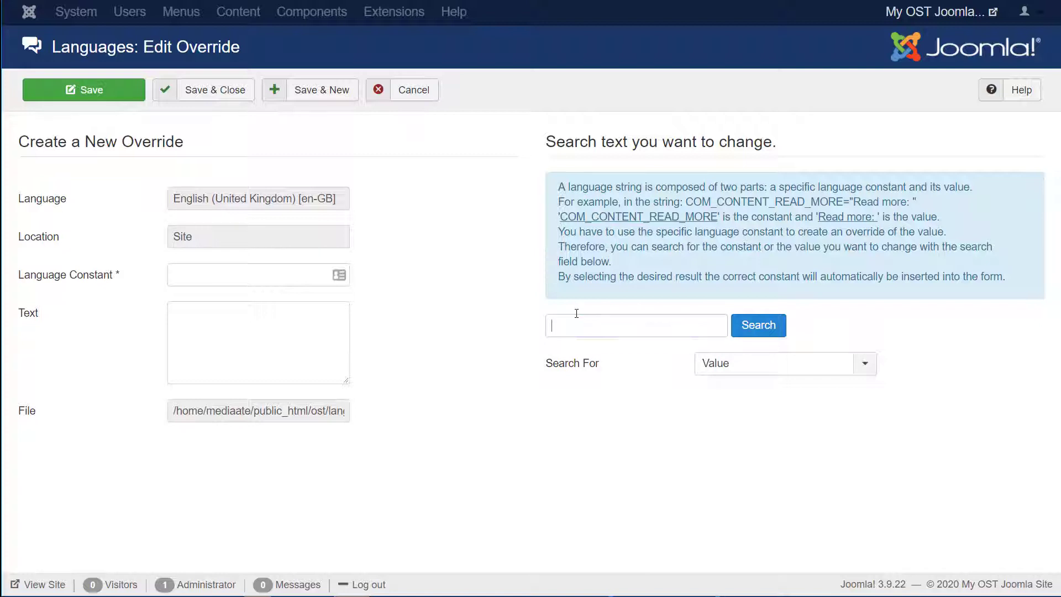
{"action": "type", "text": "clear"}
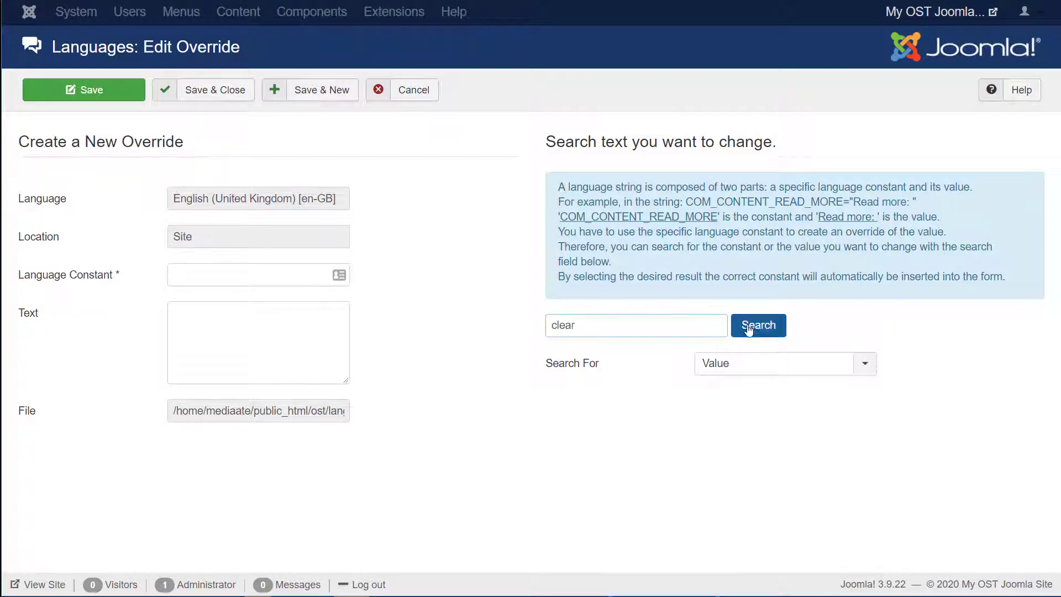
{"action": "left_click", "coordinate": [758, 325]}
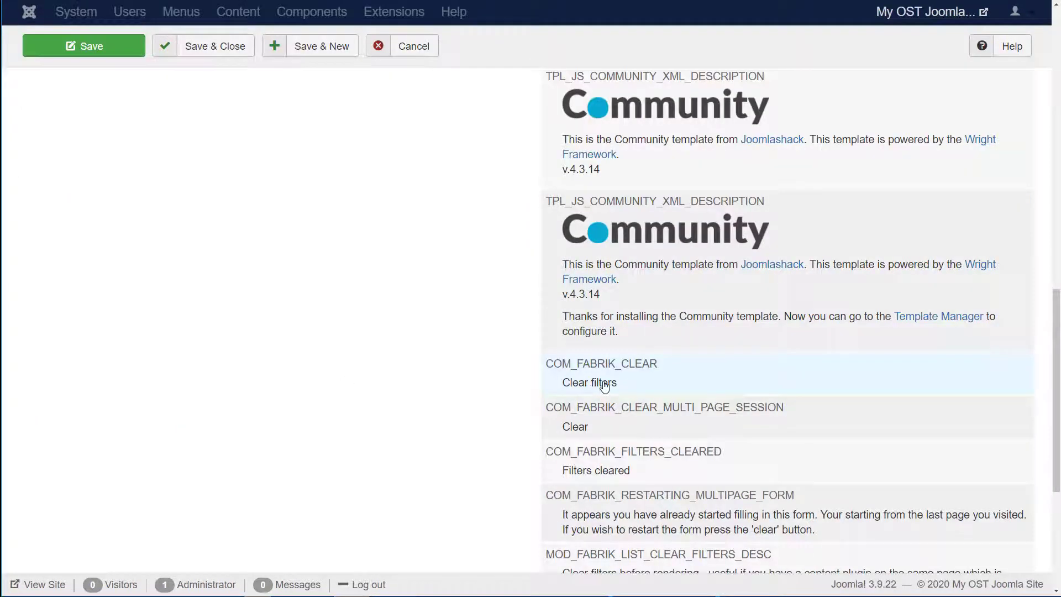
{"action": "left_click", "coordinate": [601, 364]}
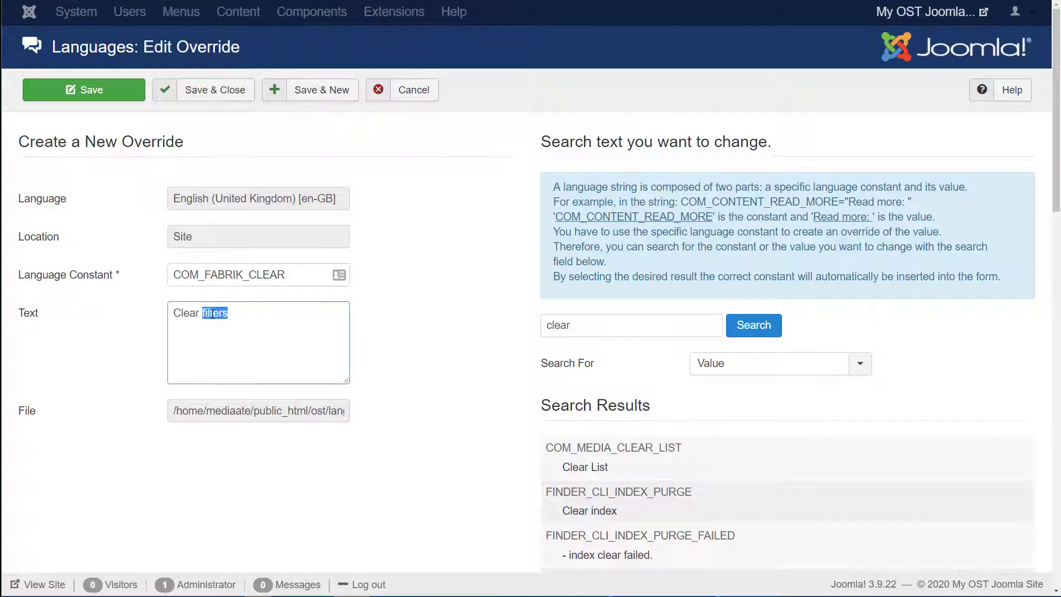
{"action": "type", "text": "CLE"}
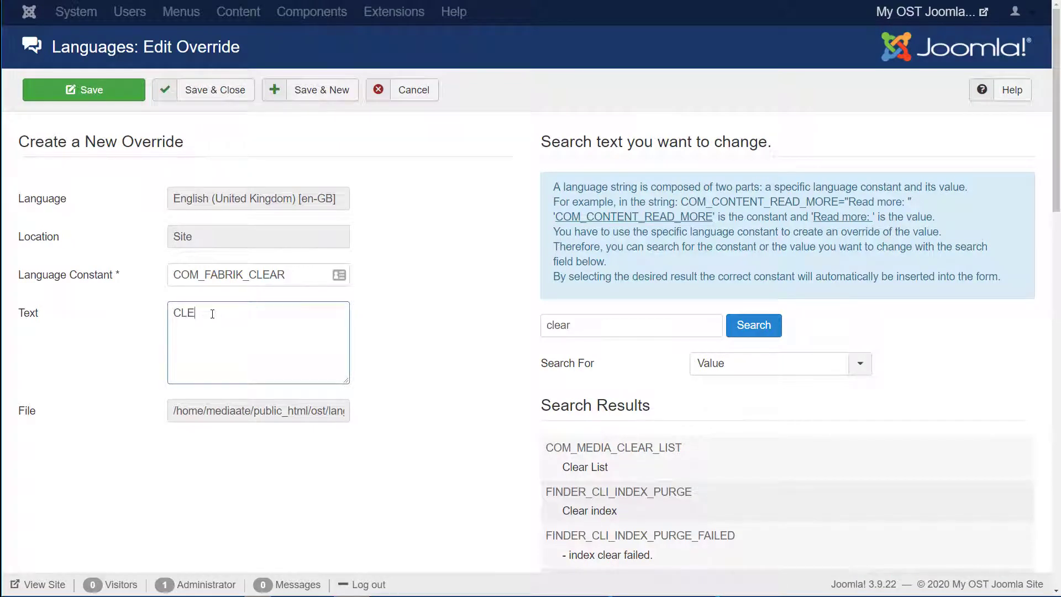
{"action": "type", "text": "AR"}
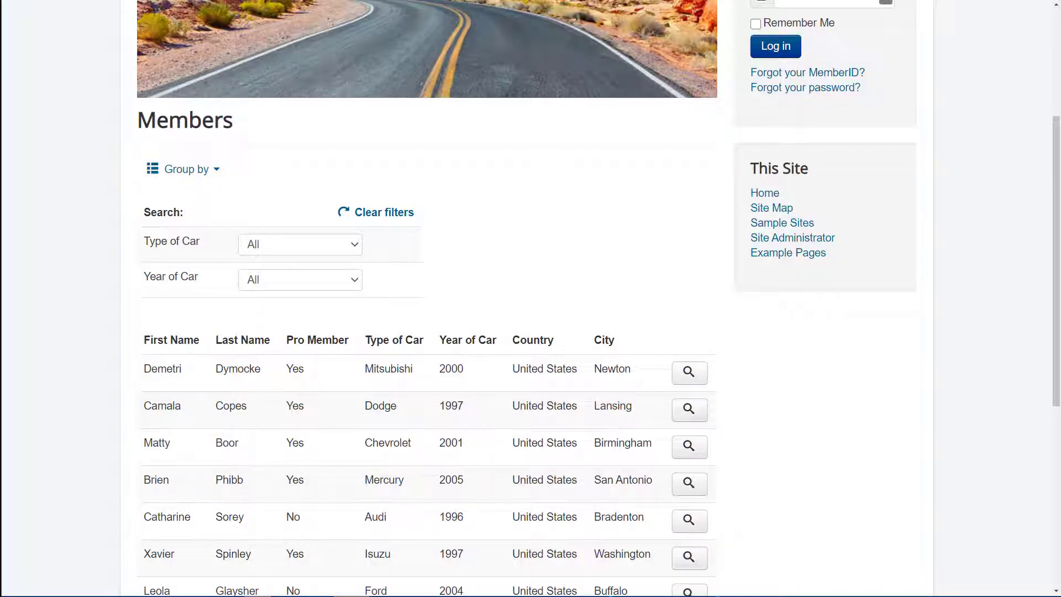
{"action": "mouse_move", "coordinate": [396, 211]}
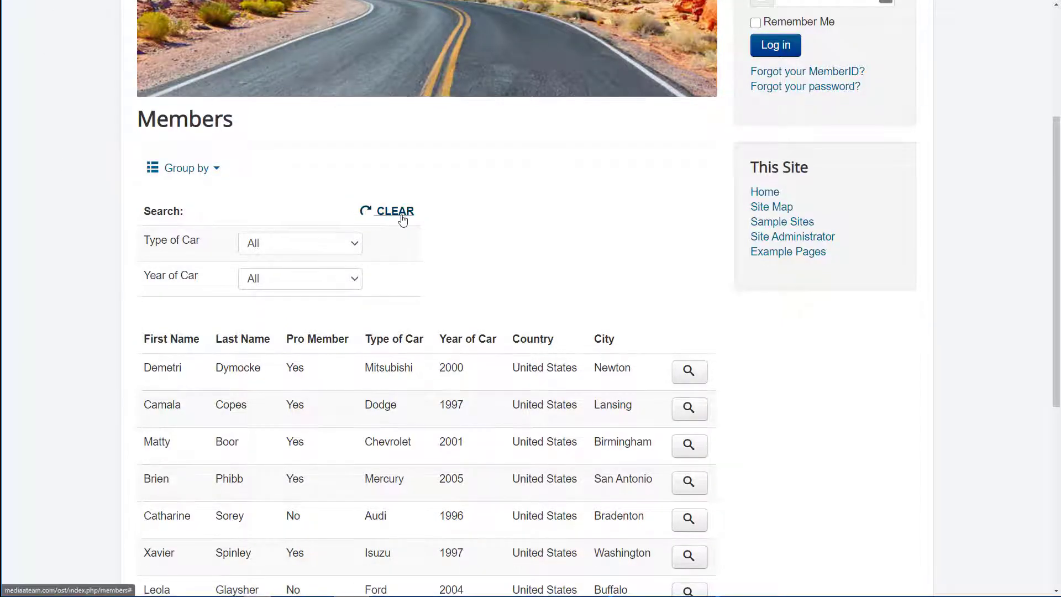
{"action": "mouse_move", "coordinate": [494, 230]}
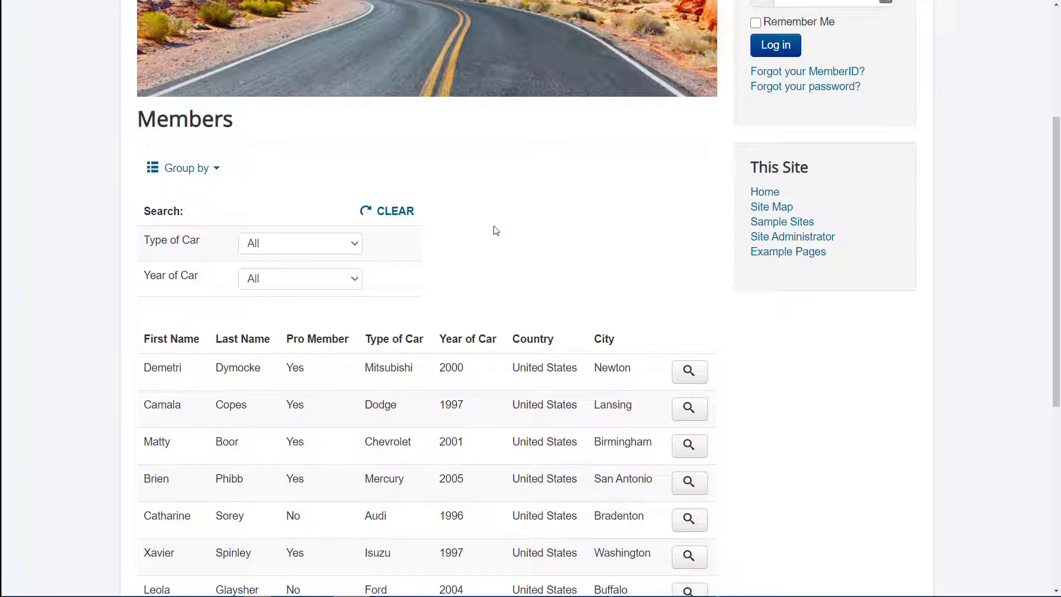